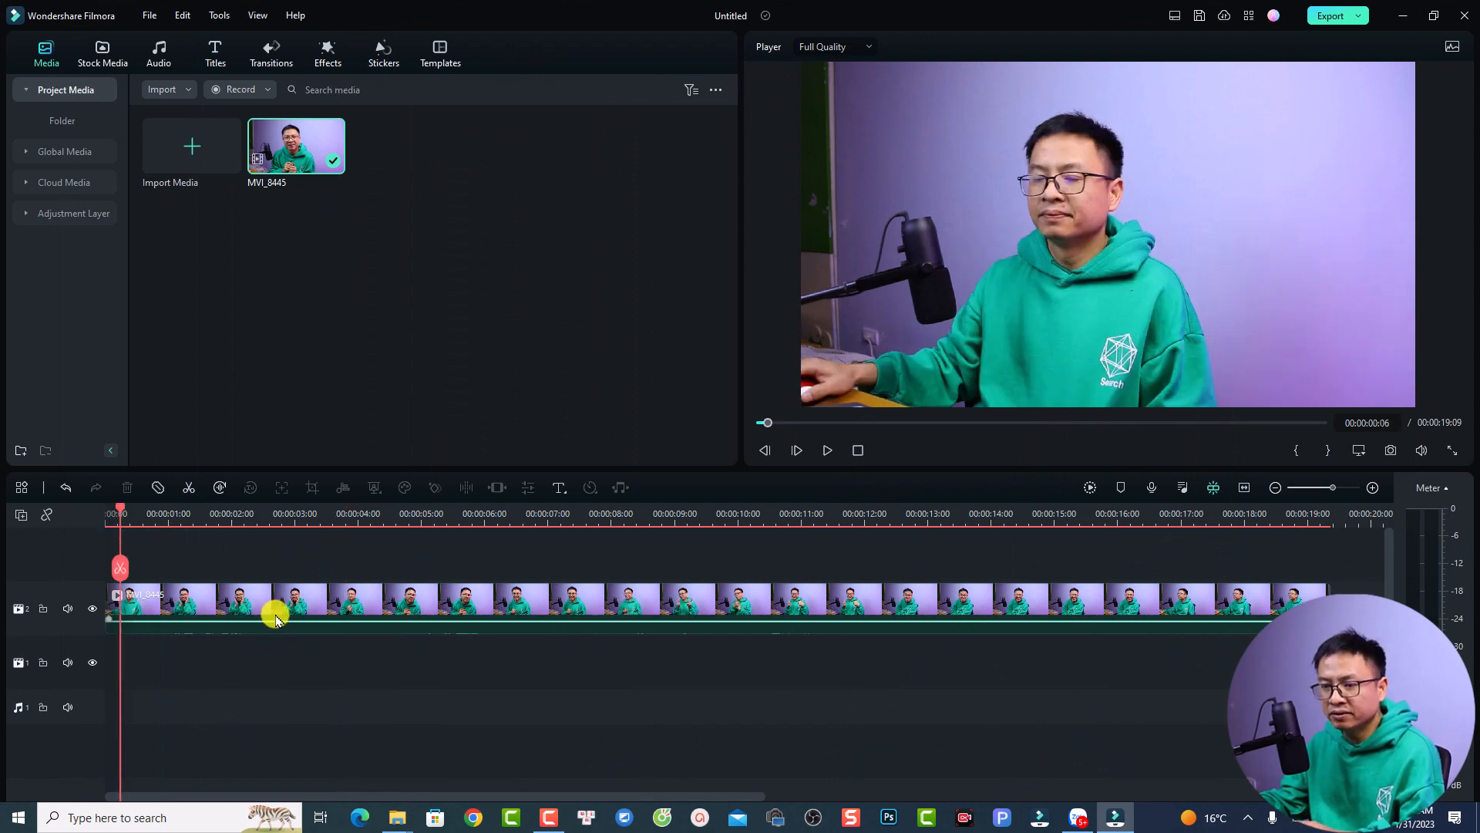
Search the video effects library for 'beaut' to bring up the Beautify and Beauty Skin effects
left_click(826, 450)
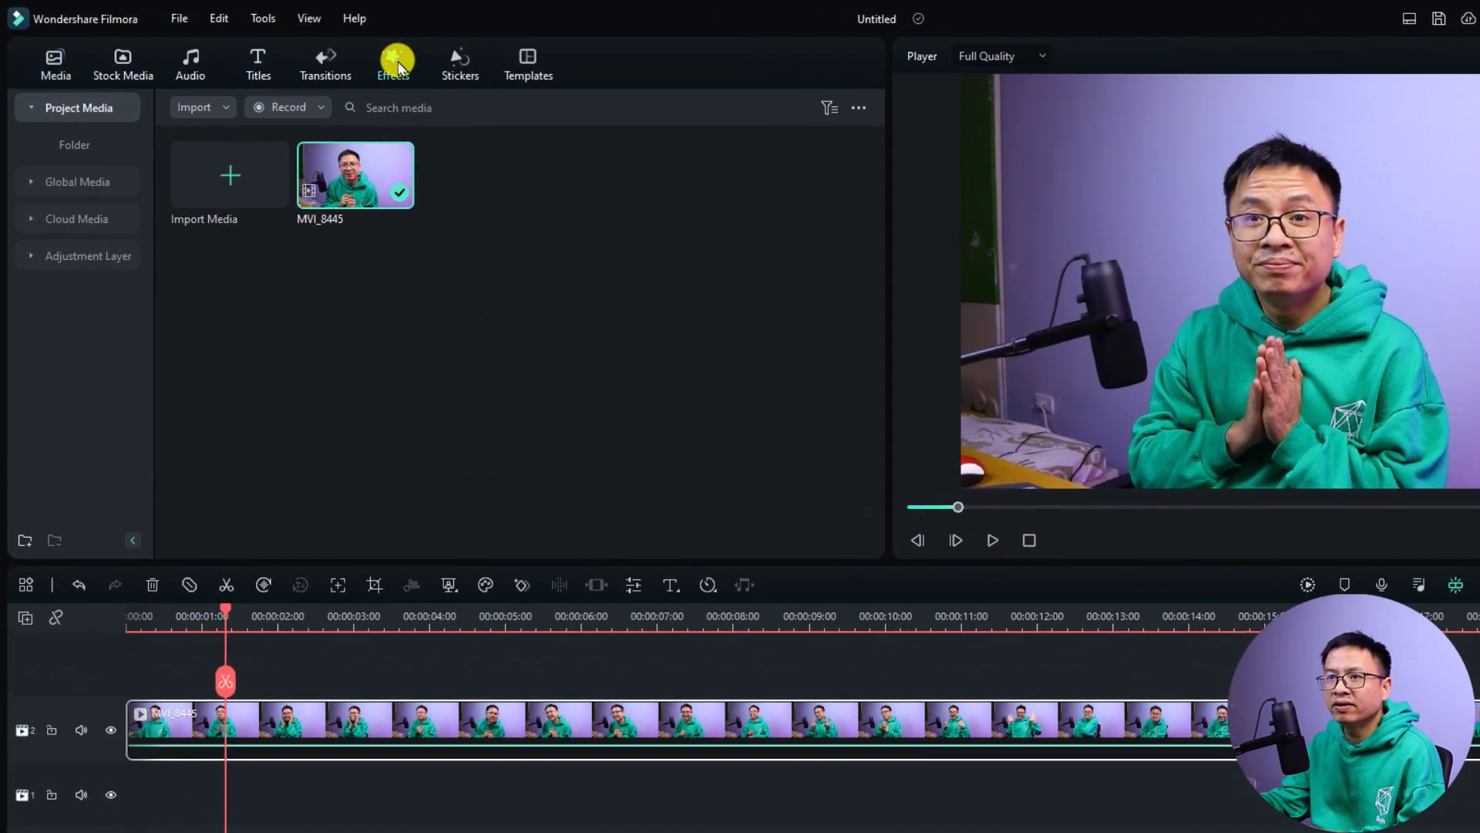
left_click(393, 63)
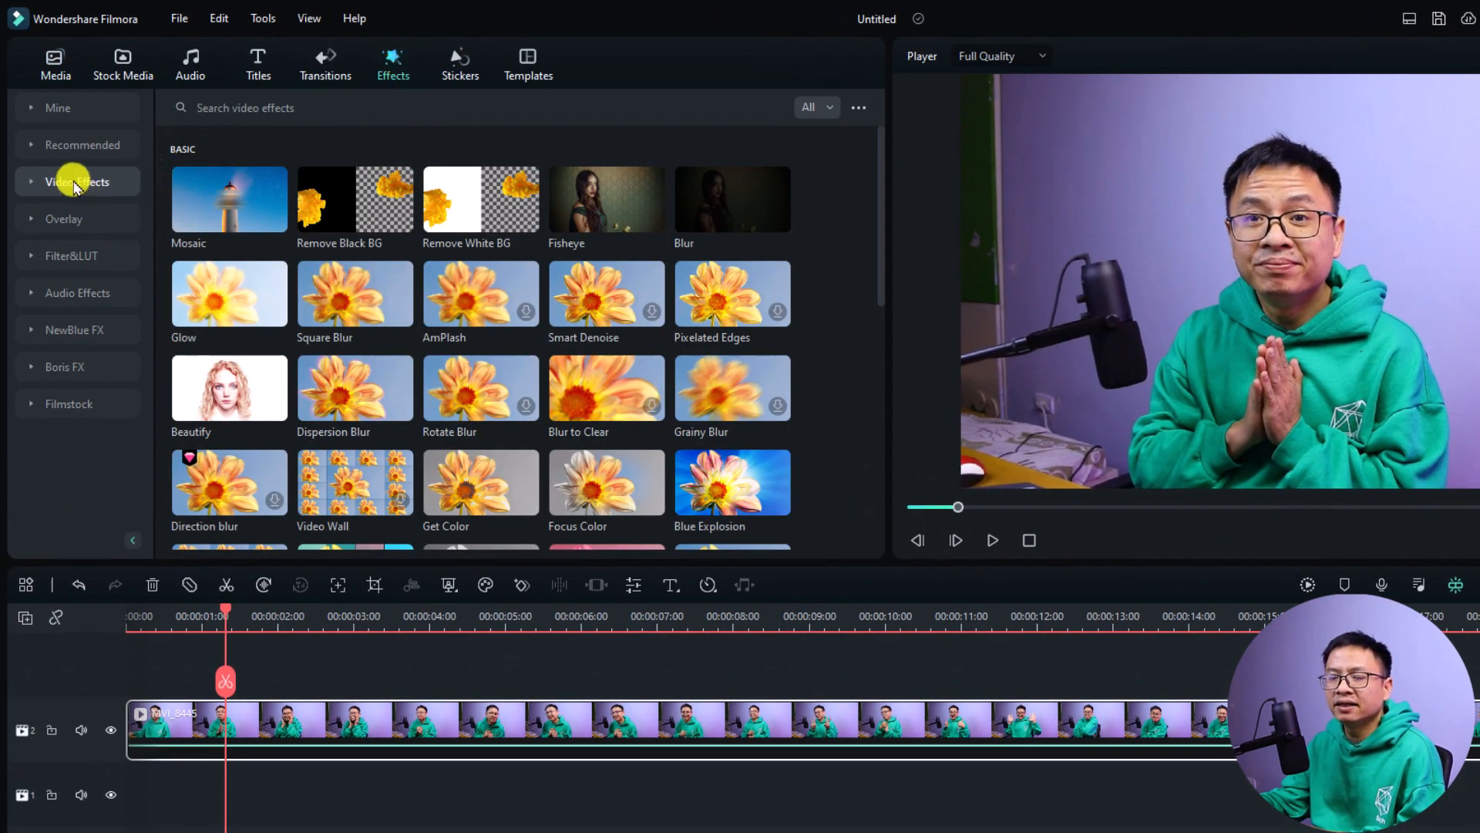
left_click(79, 182)
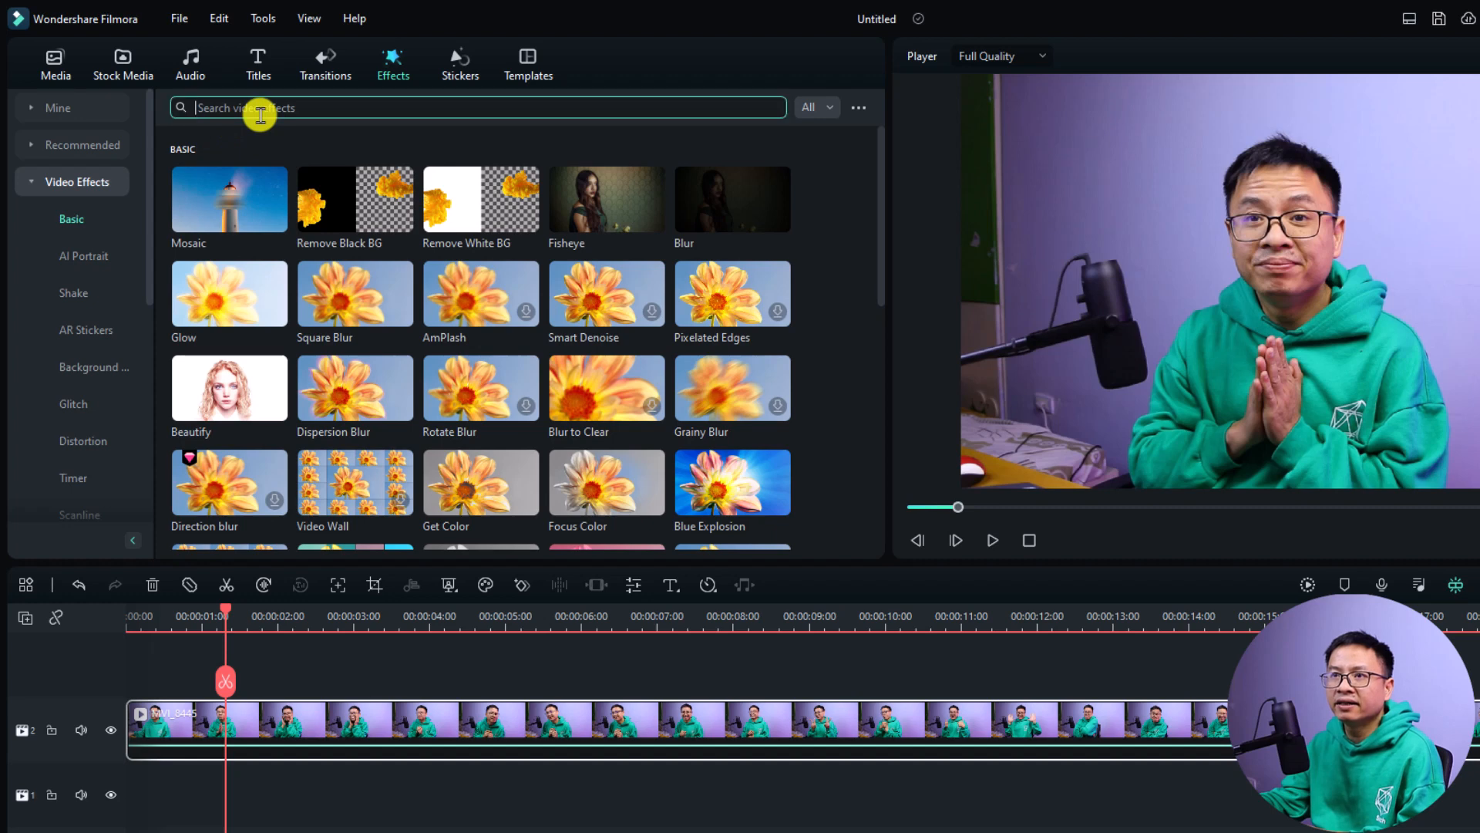
type("beautify")
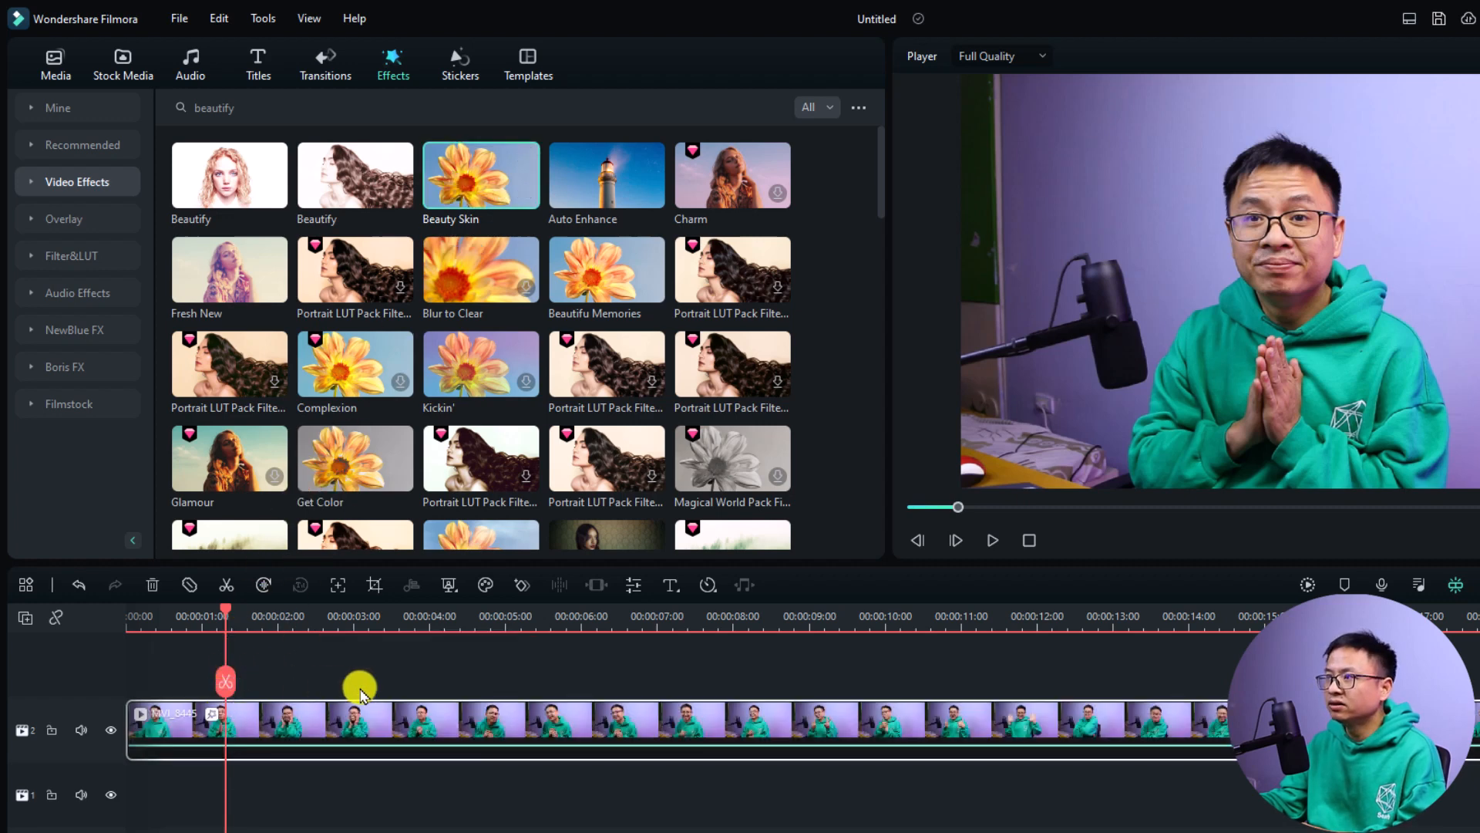
Bring up the clip's applied-effects settings showing the Beauty Skin parameters
double_click(296, 727)
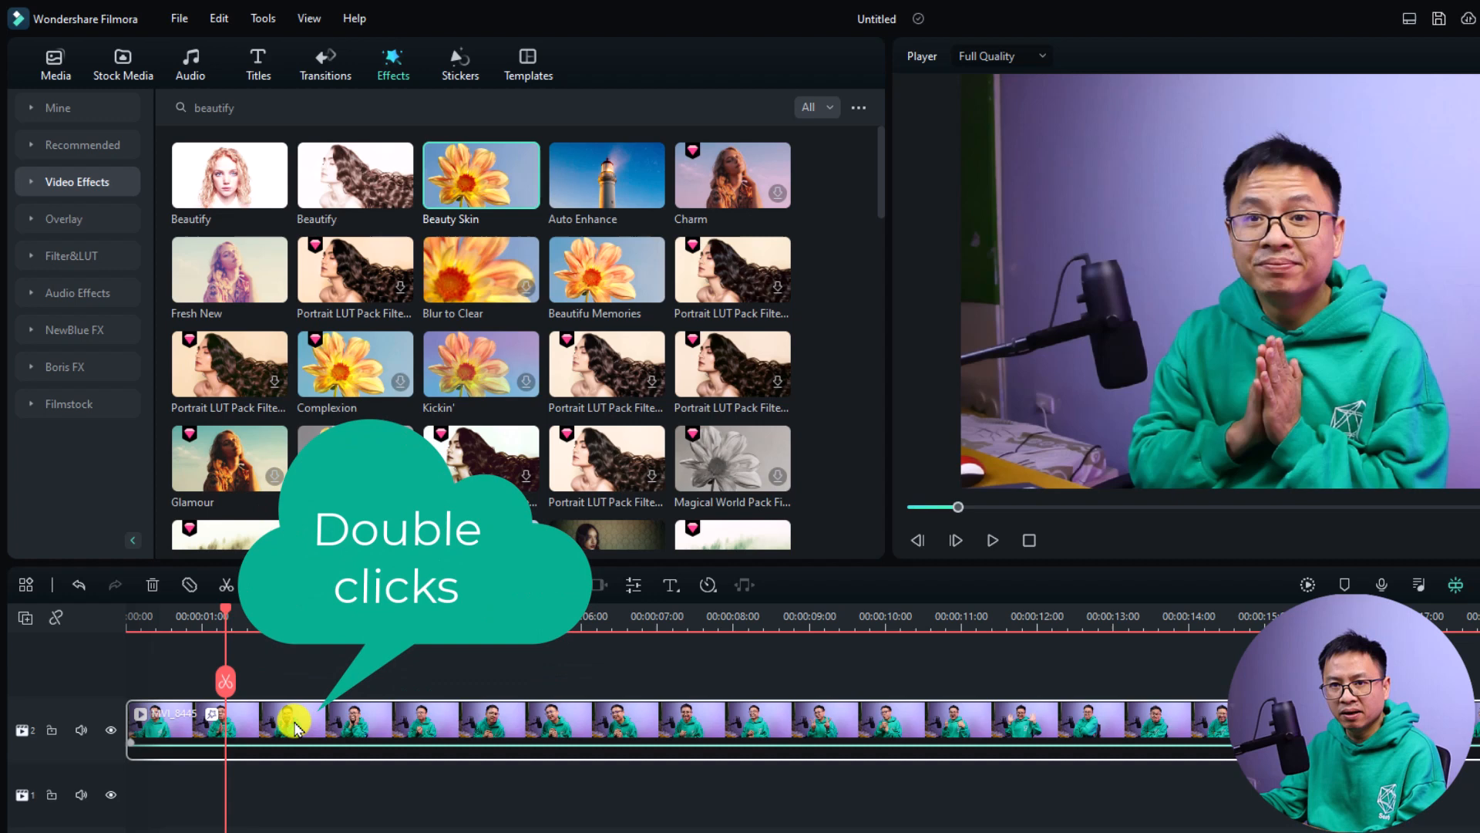
double_click(297, 726)
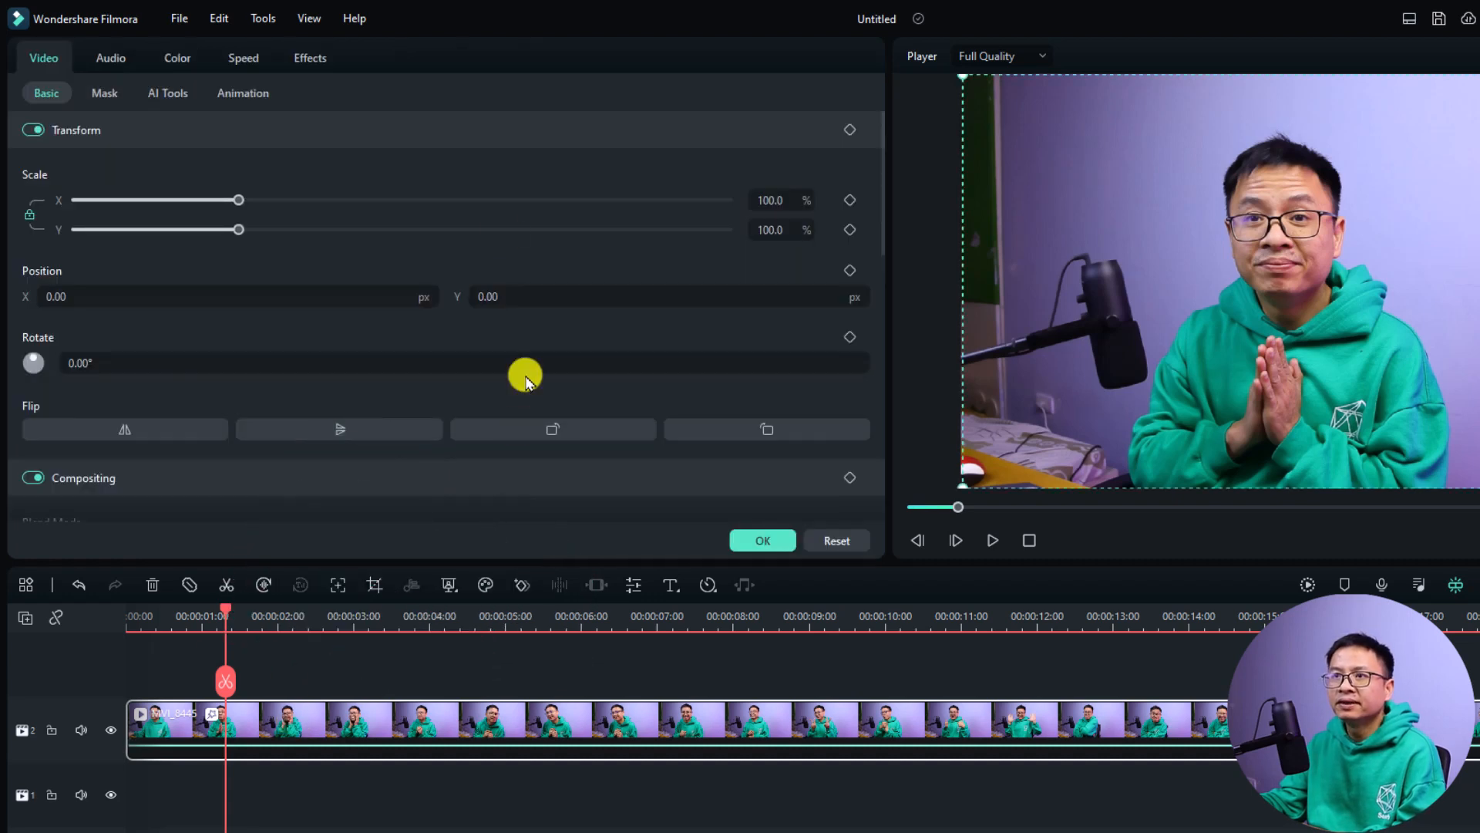
left_click(310, 57)
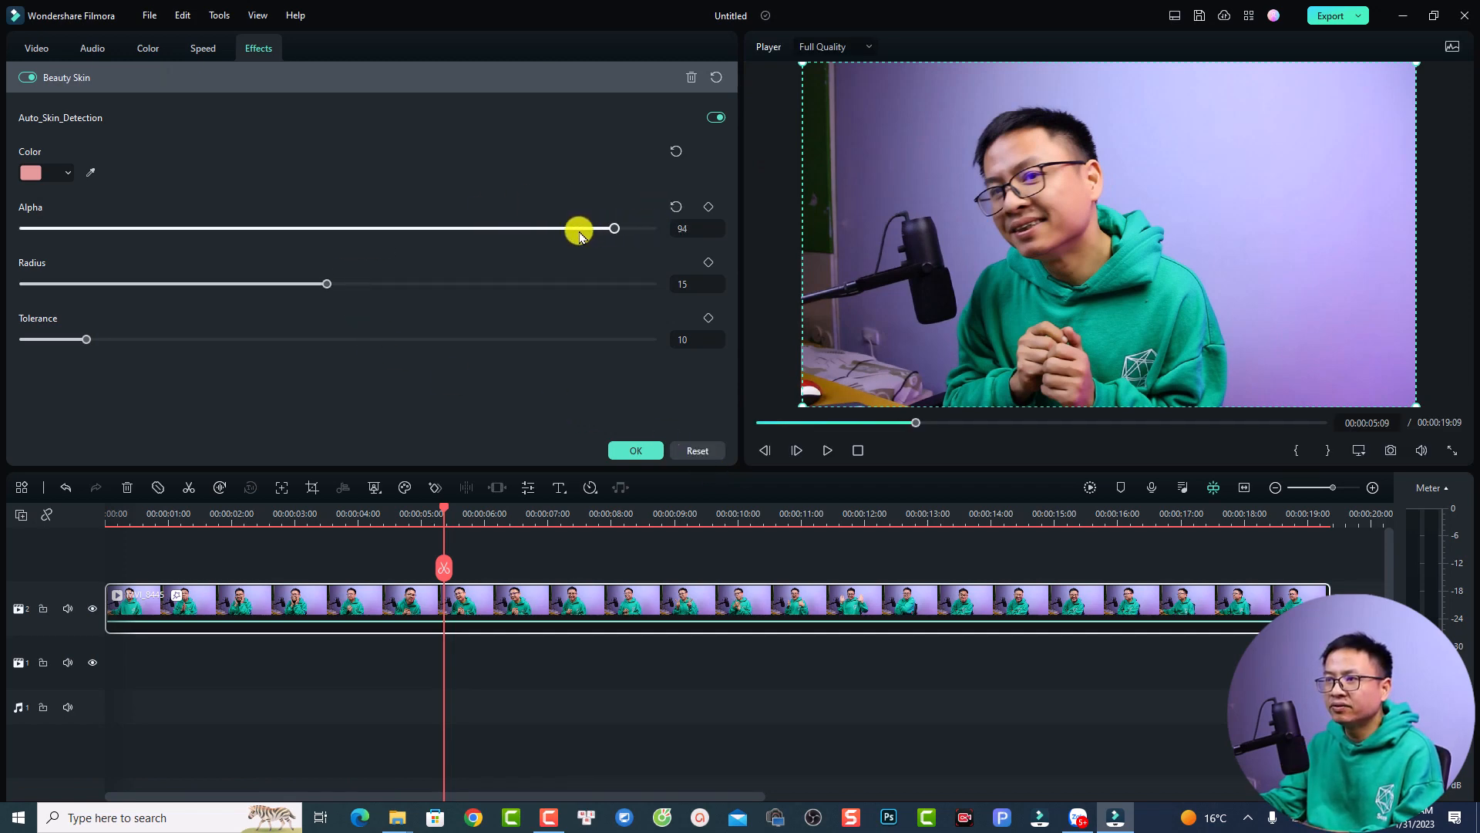
Set Beauty Skin Alpha to 51 and Tolerance to 22, leaving Radius at 15
left_click_drag(578, 228, 376, 233)
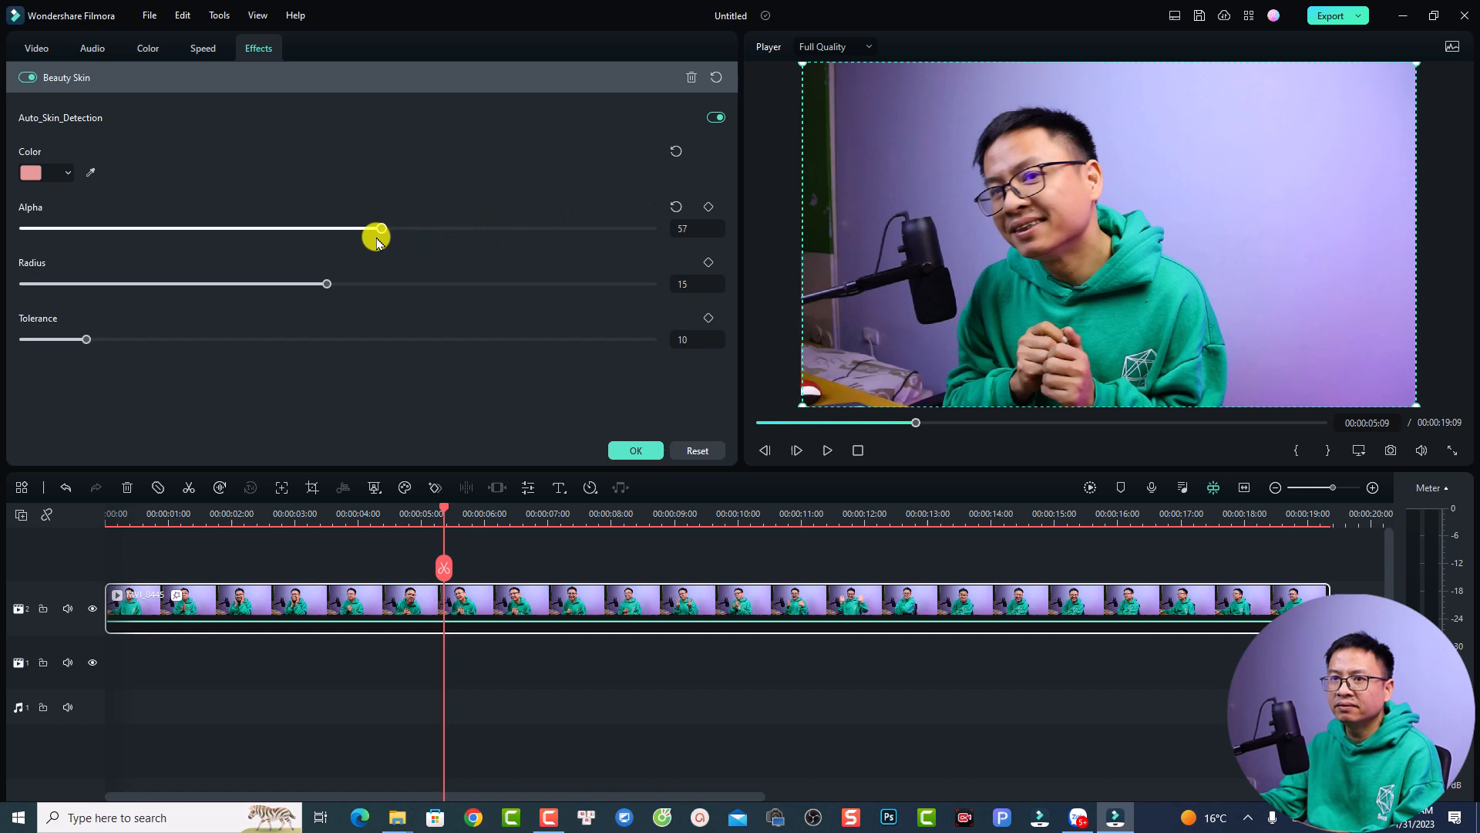
left_click_drag(376, 233, 342, 228)
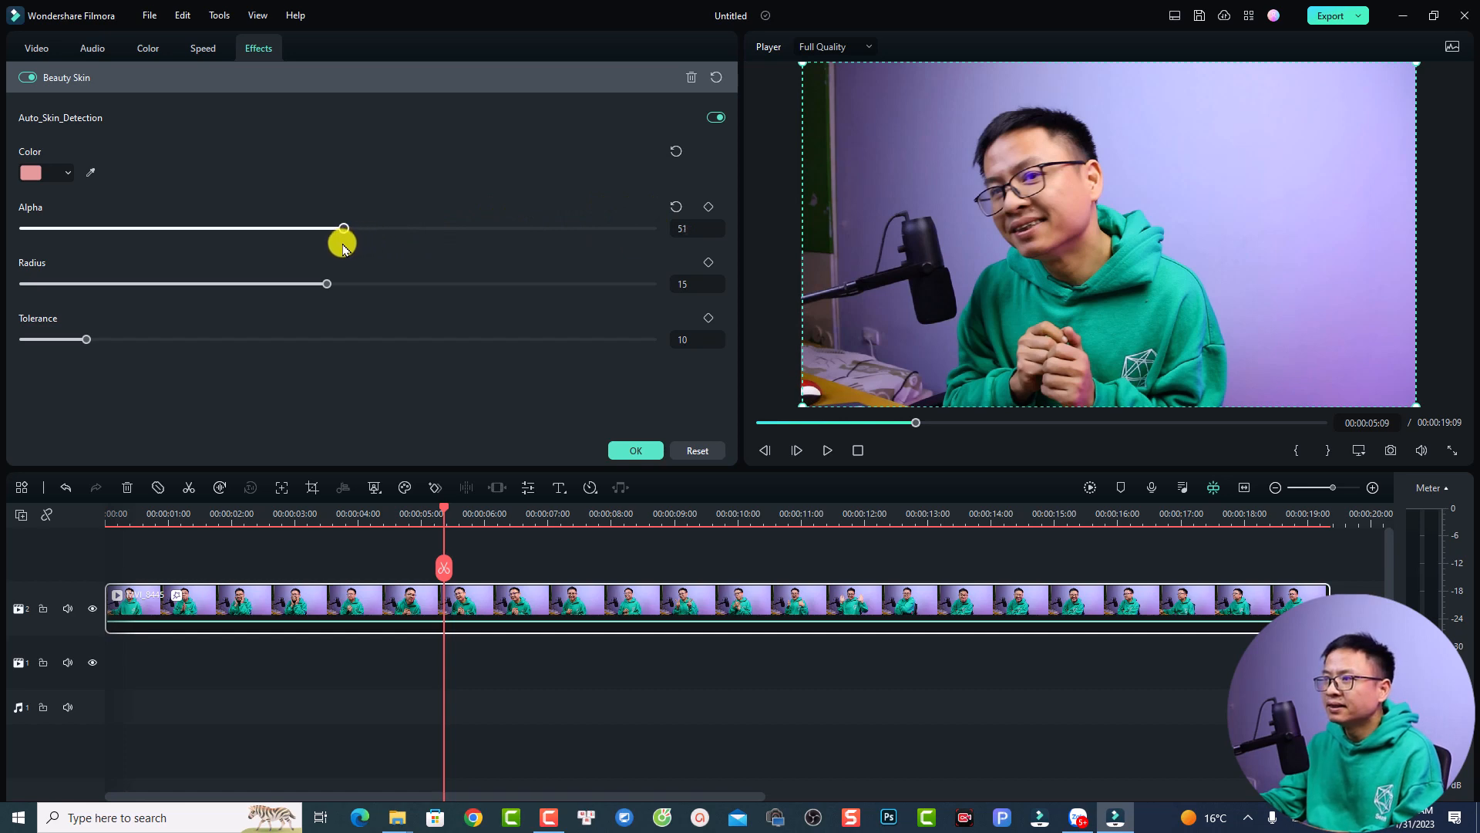
mouse_move(348, 284)
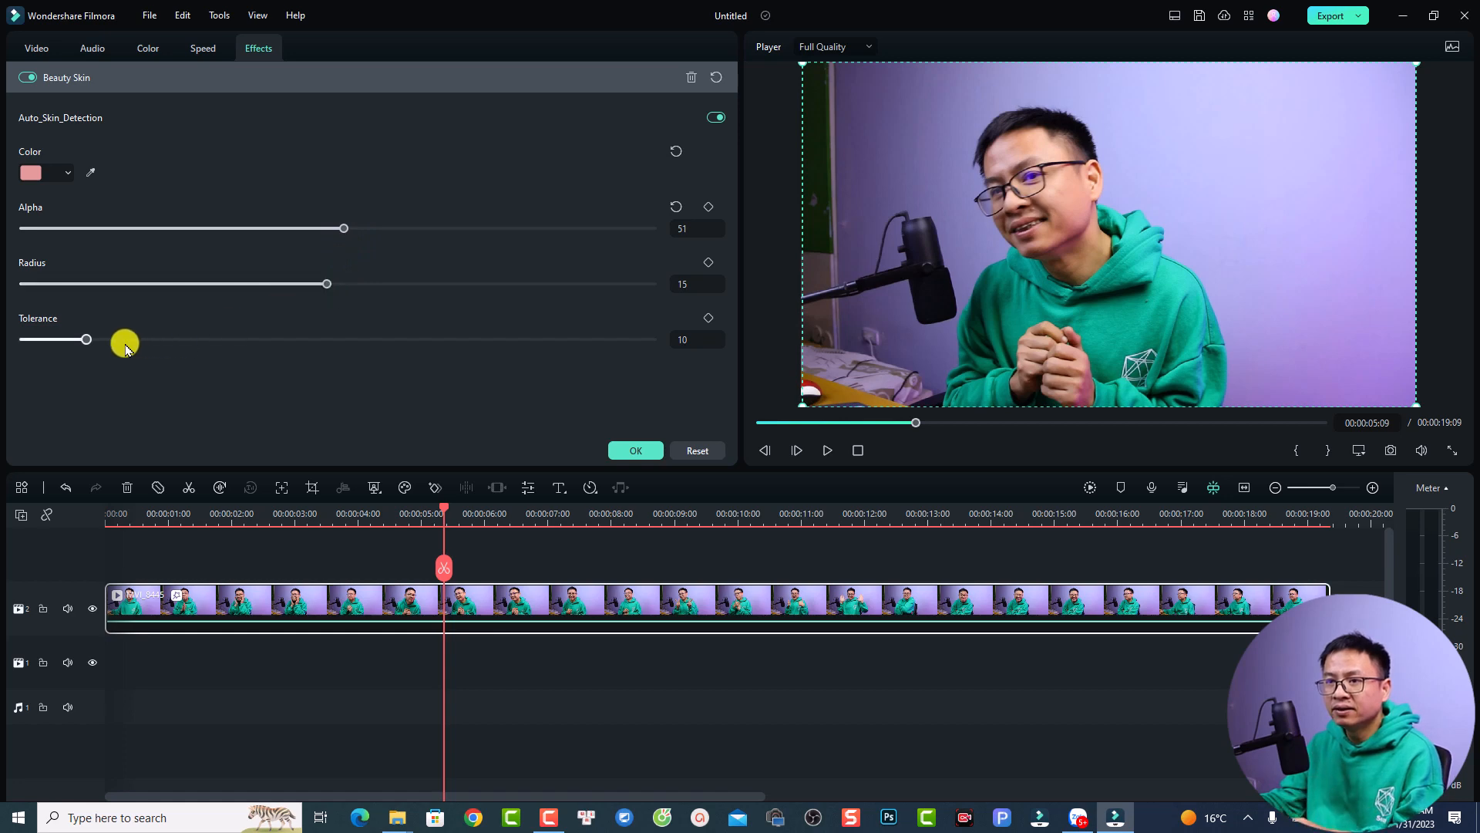
left_click_drag(85, 339, 150, 339)
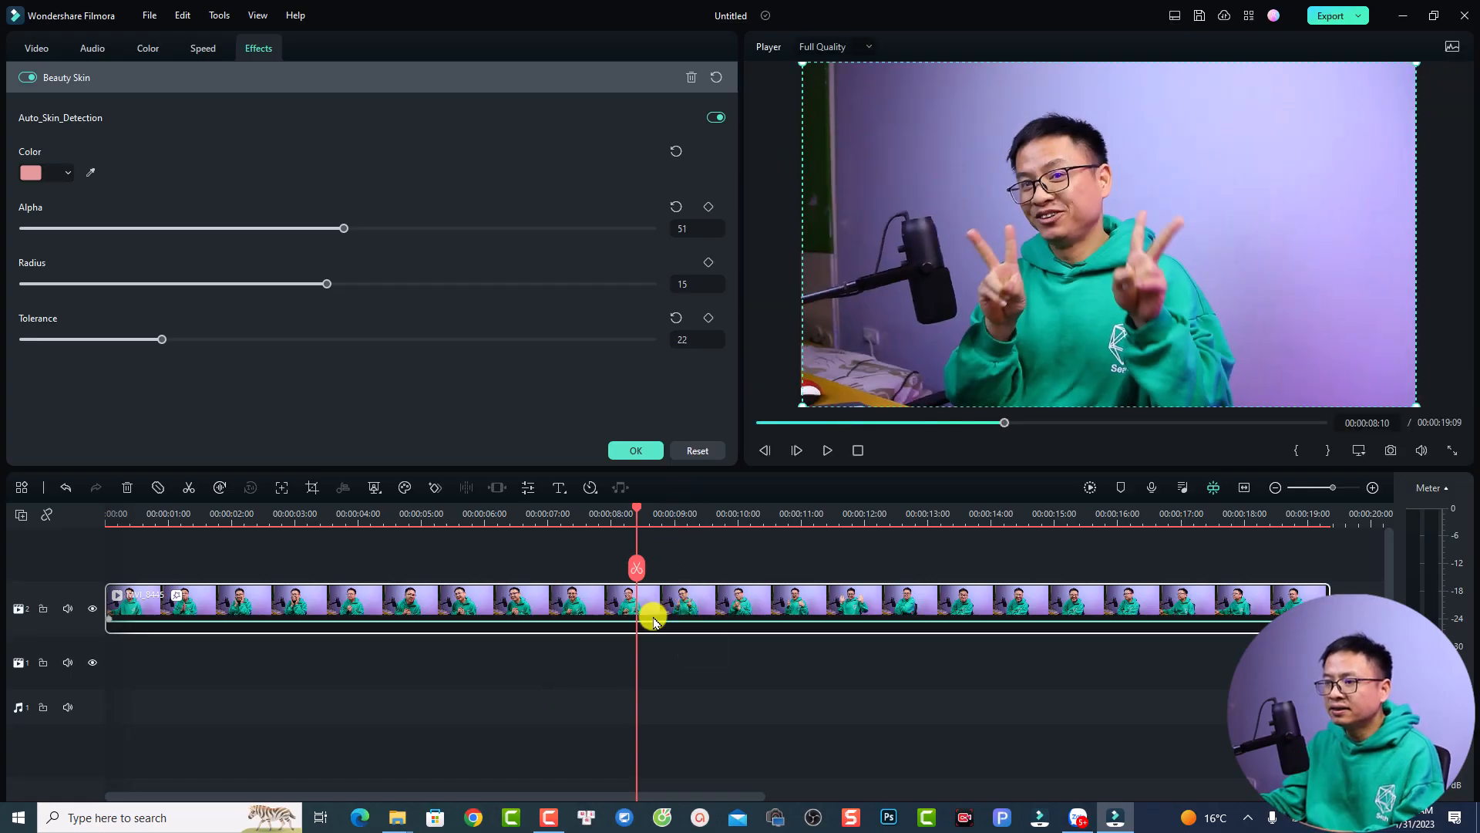
Confirm the Beauty Skin settings with OK and return to the effects library
right_click(651, 619)
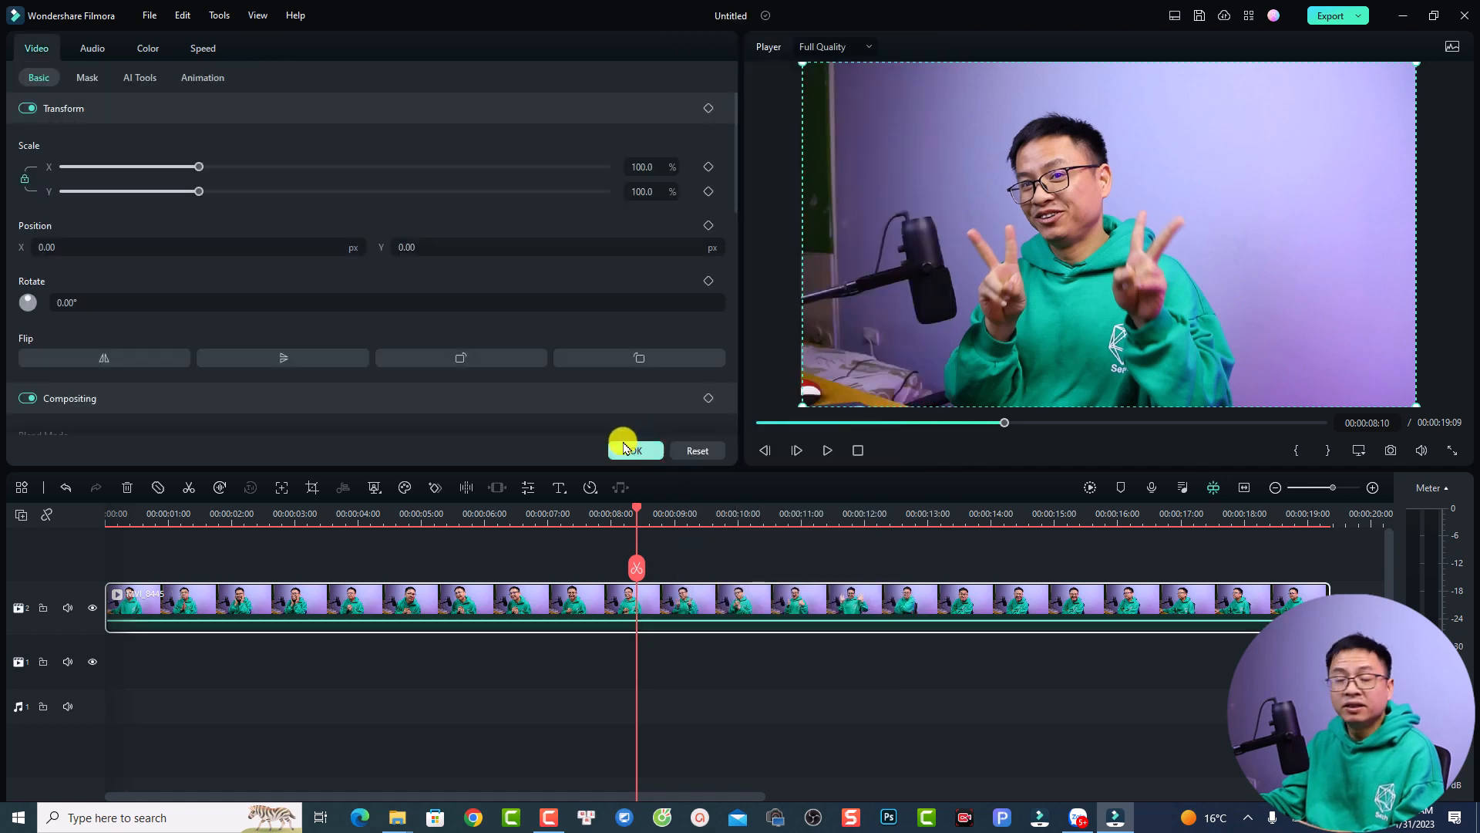
left_click(327, 53)
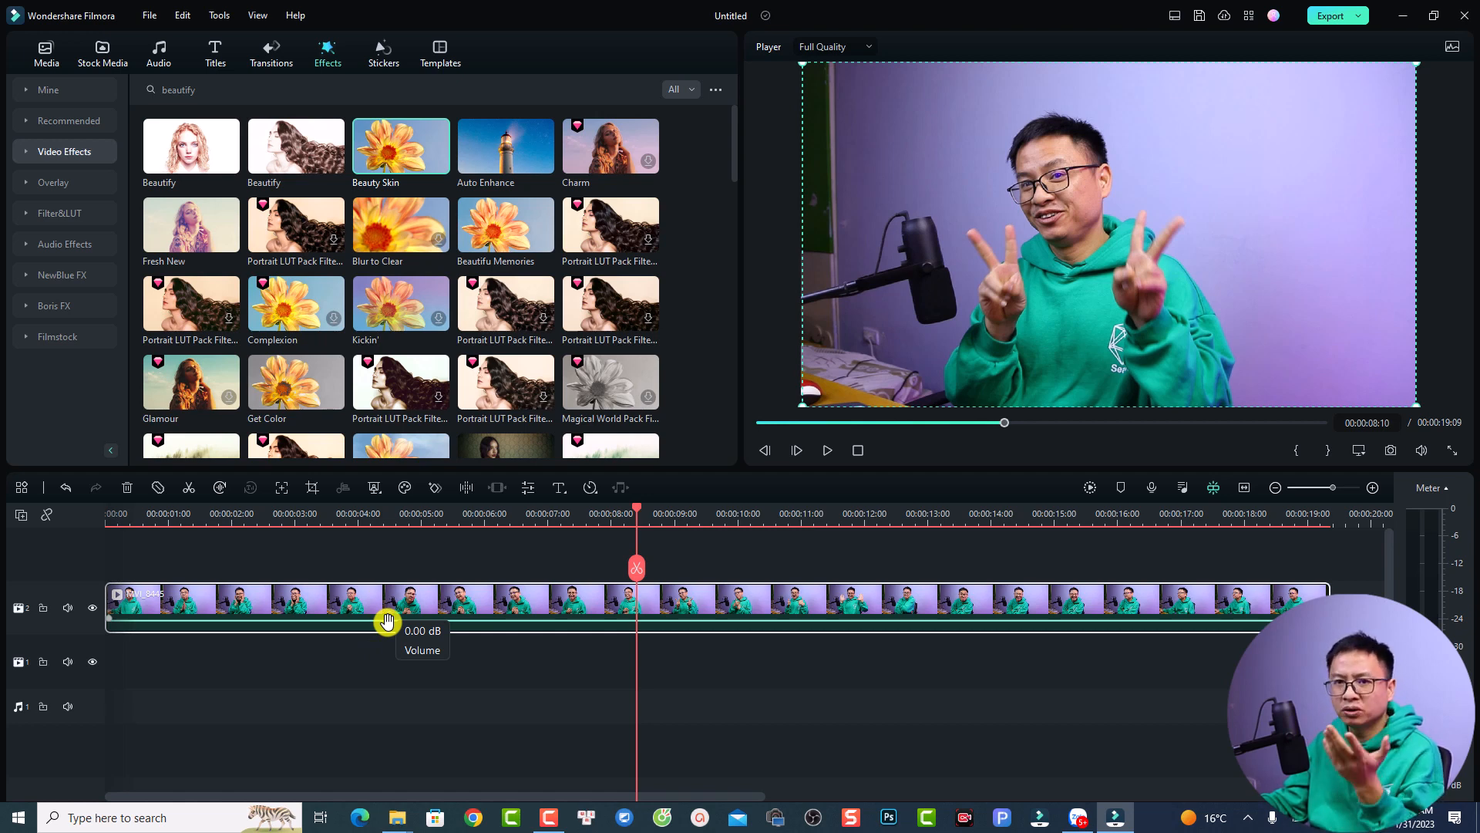
mouse_move(190, 146)
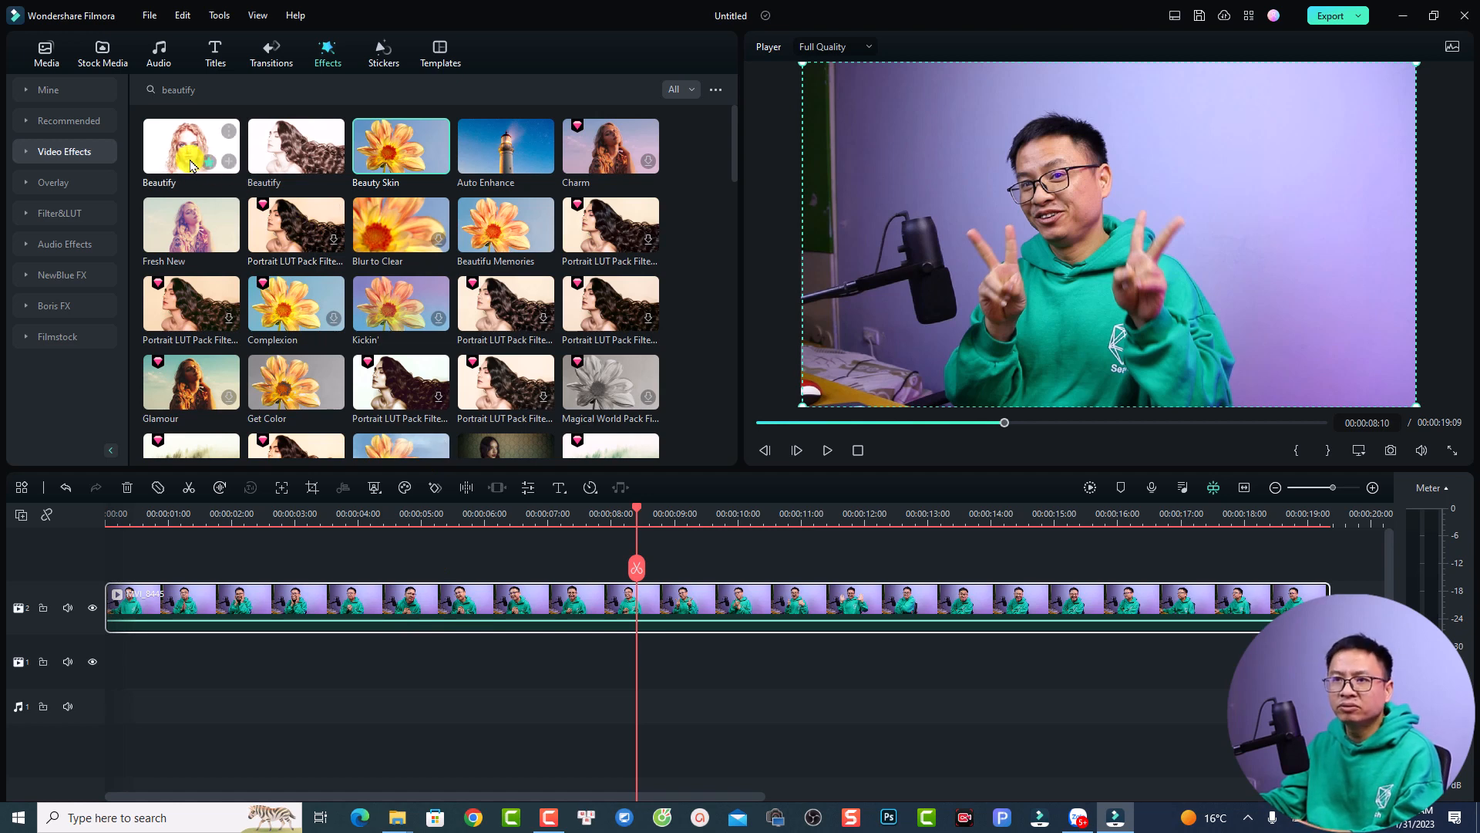
mouse_move(189, 159)
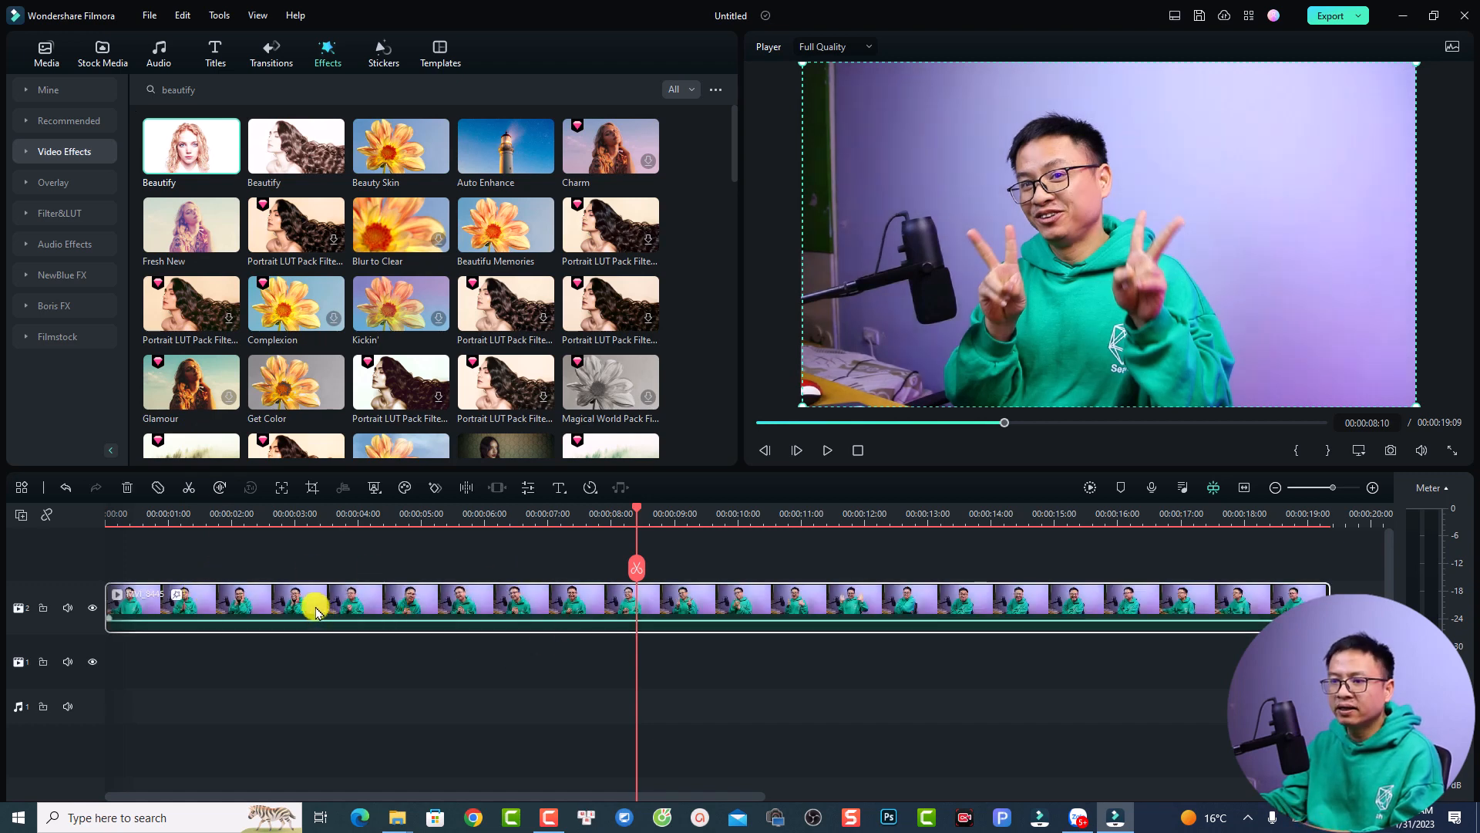
Show the clip's Beautify skin adjustments, scrolled down to the teeth controls
double_click(316, 604)
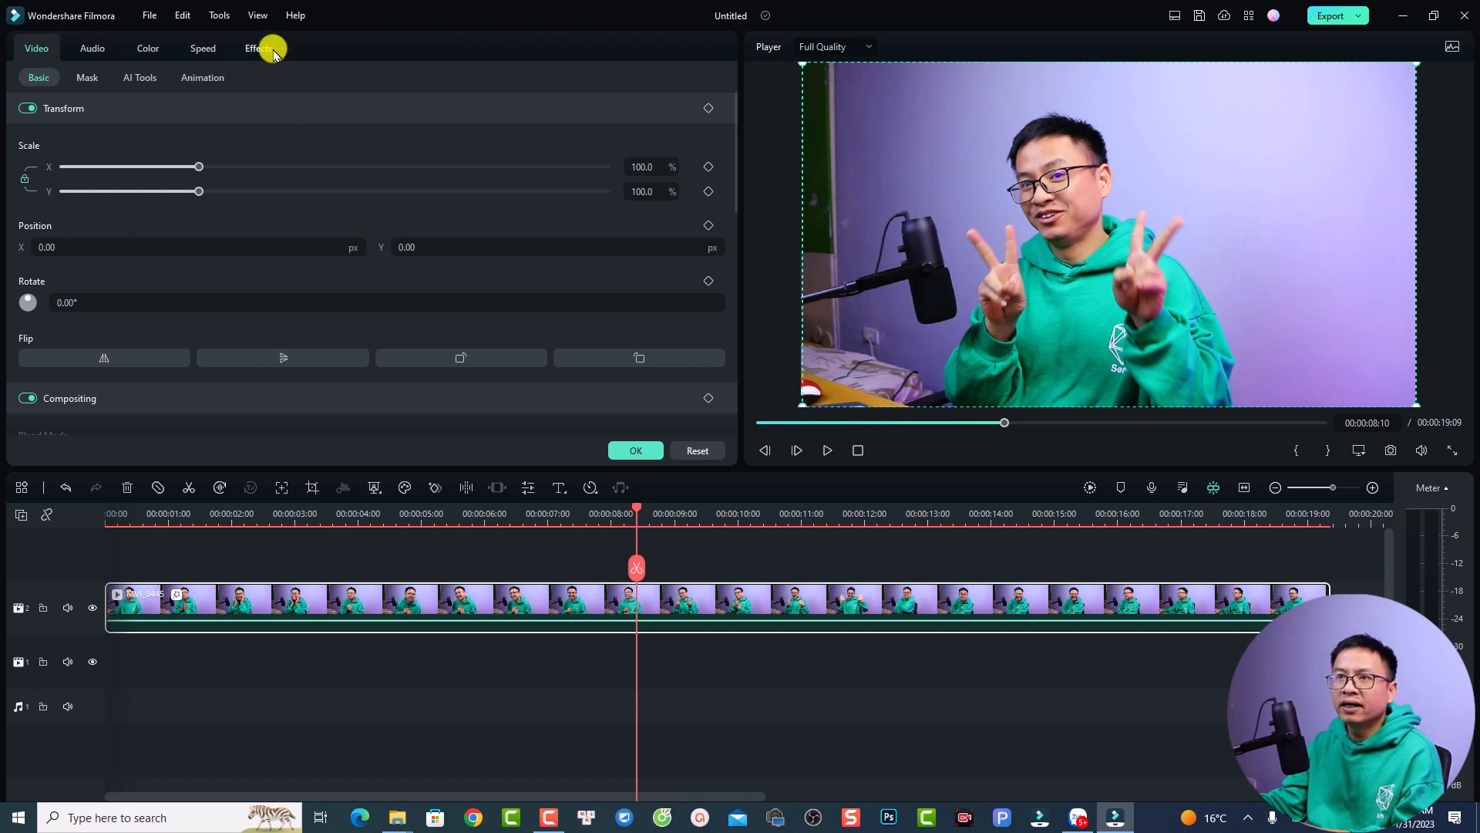
left_click(253, 48)
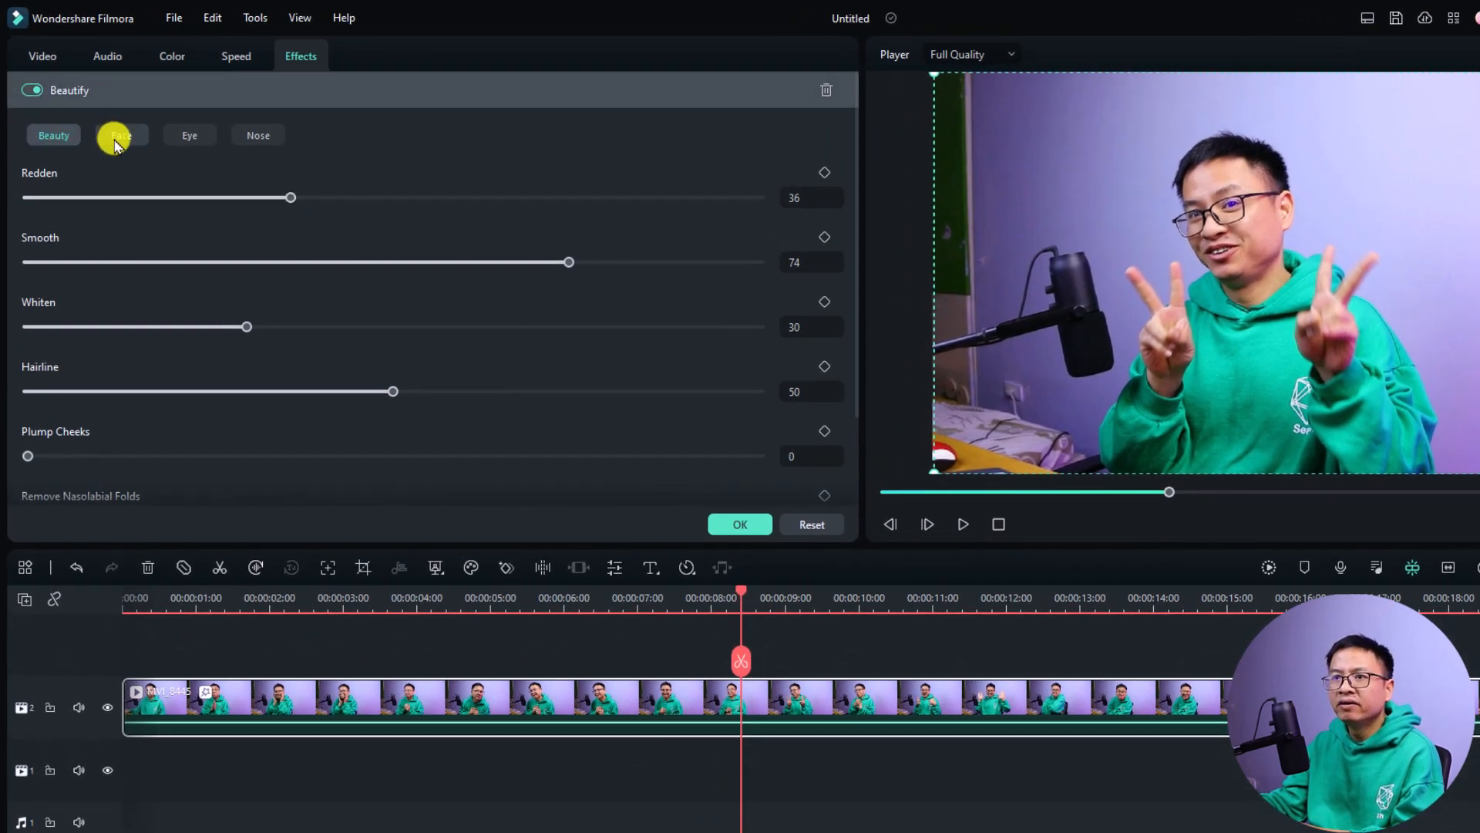
left_click(257, 136)
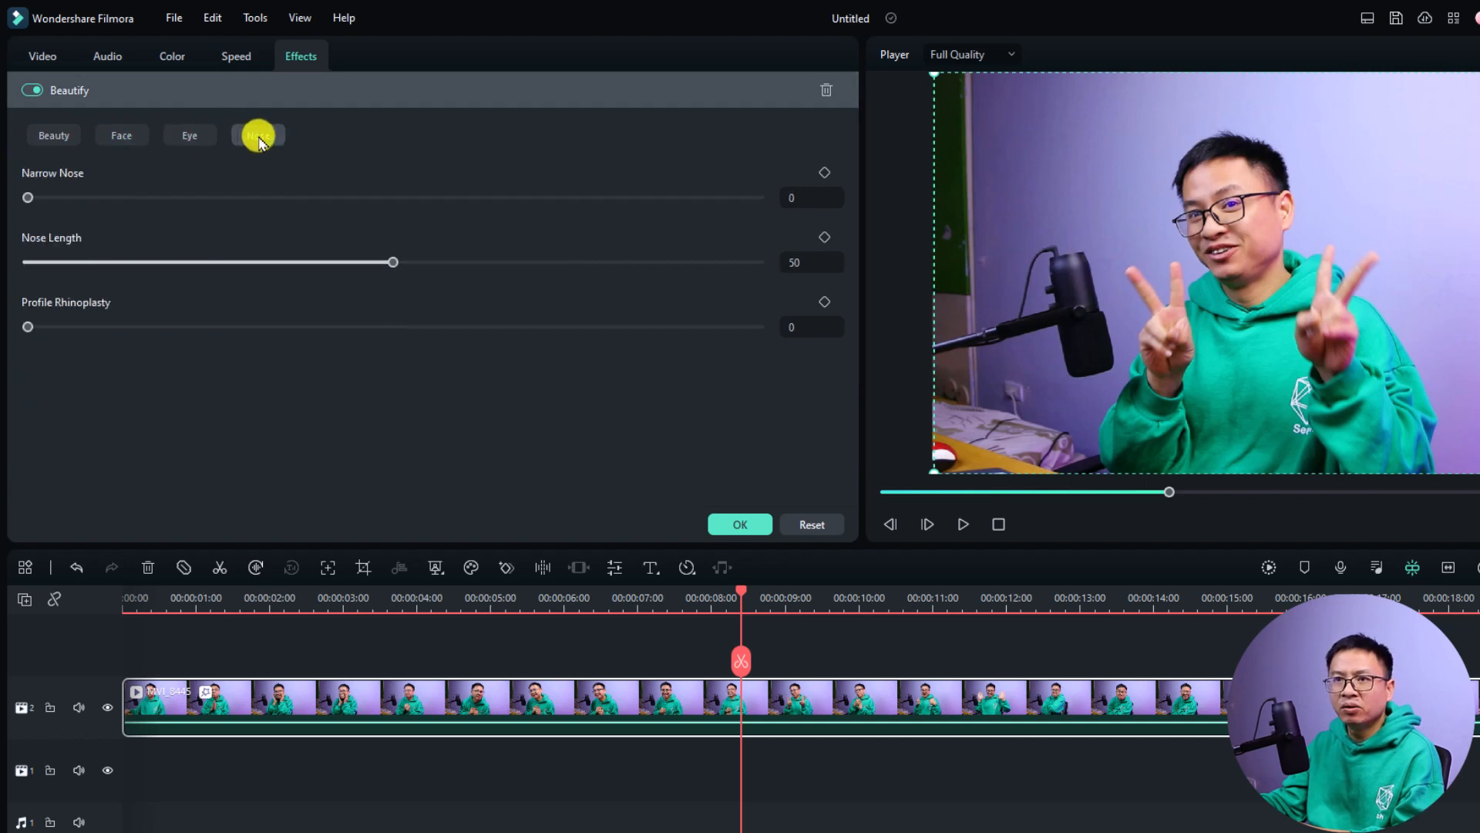
left_click(52, 136)
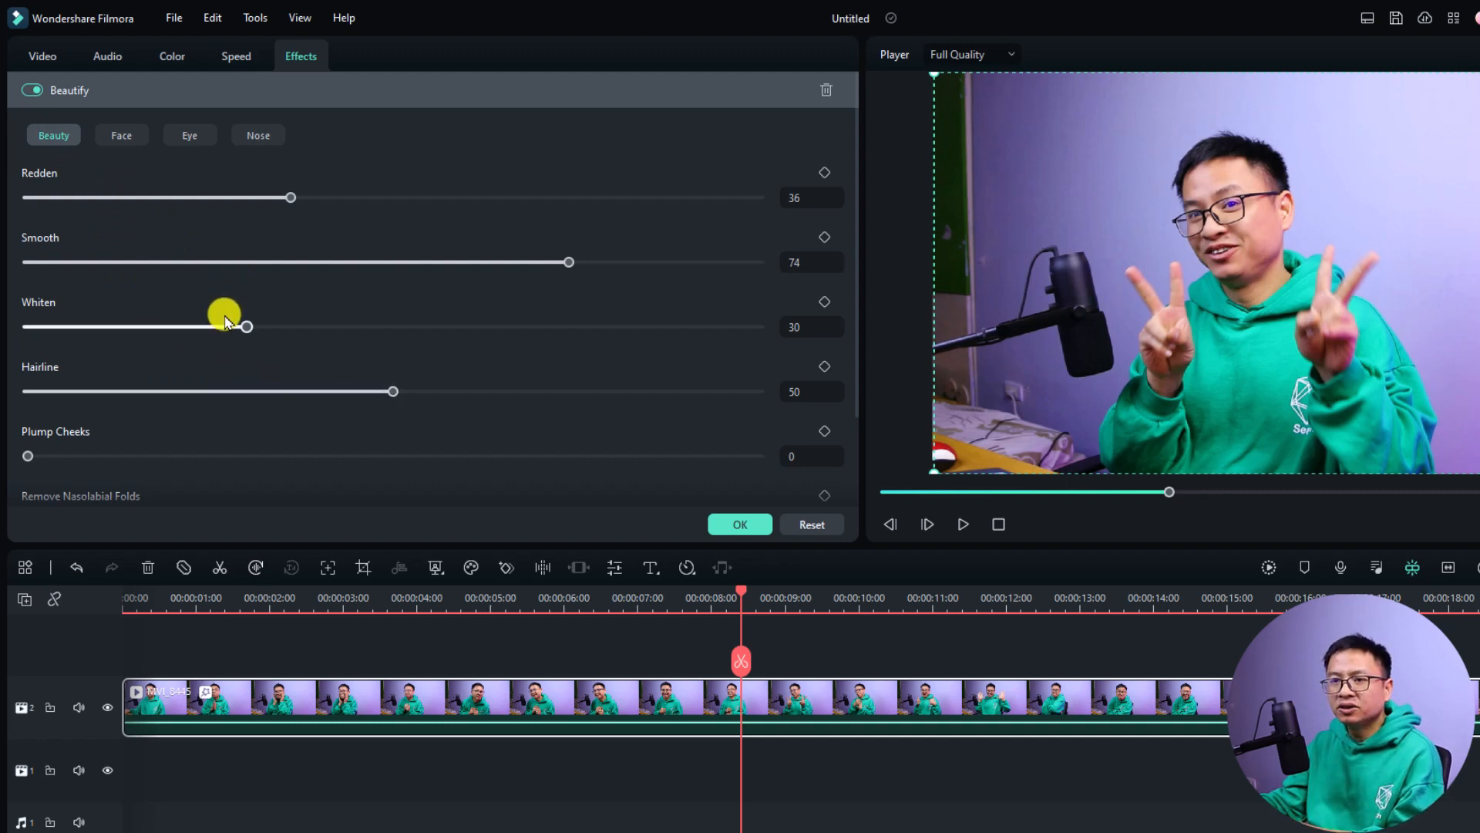
scroll("down", 3)
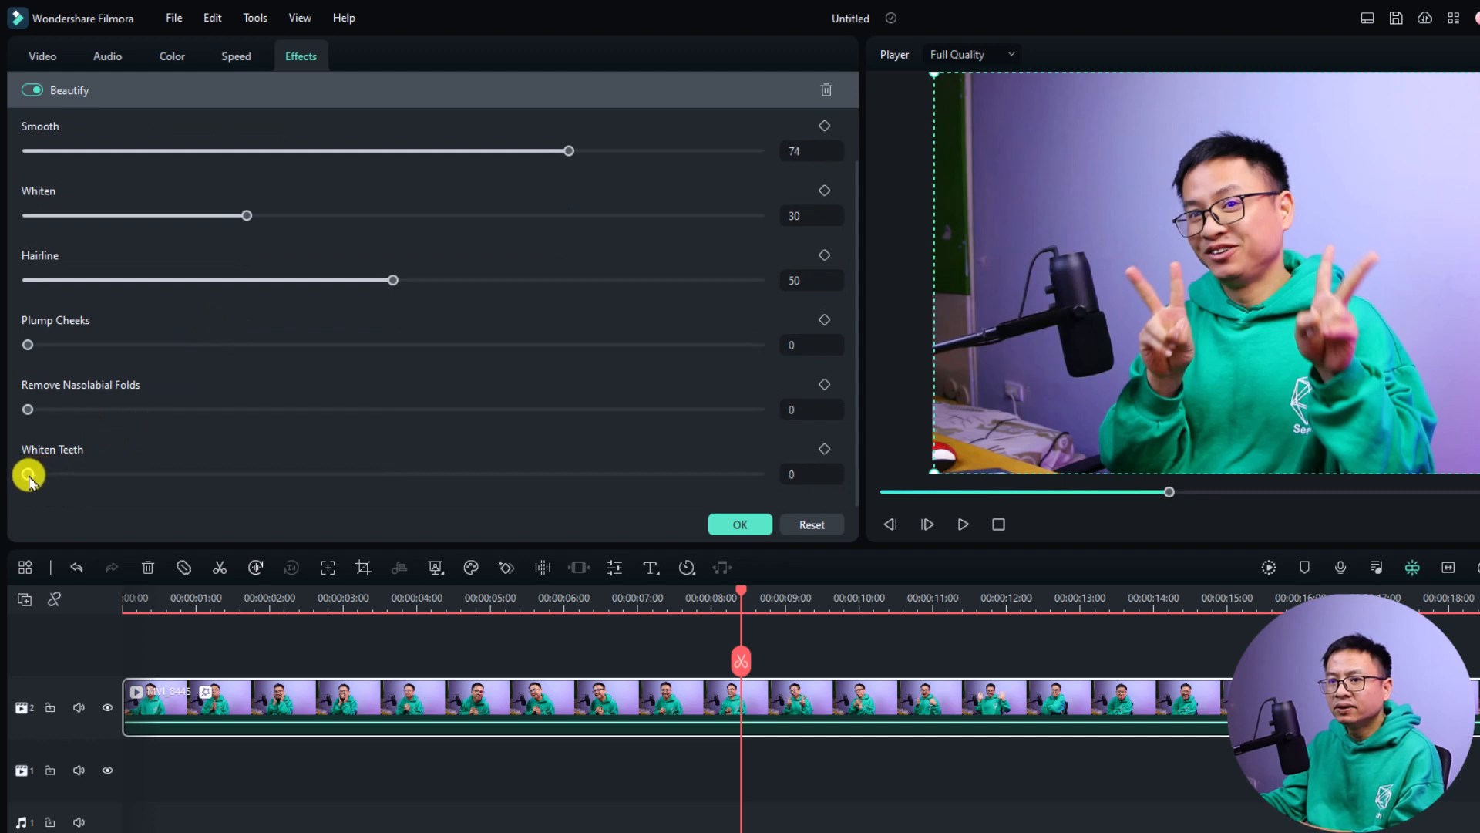
Raise Beautify's Whiten Teeth to 50
left_click_drag(28, 474, 284, 473)
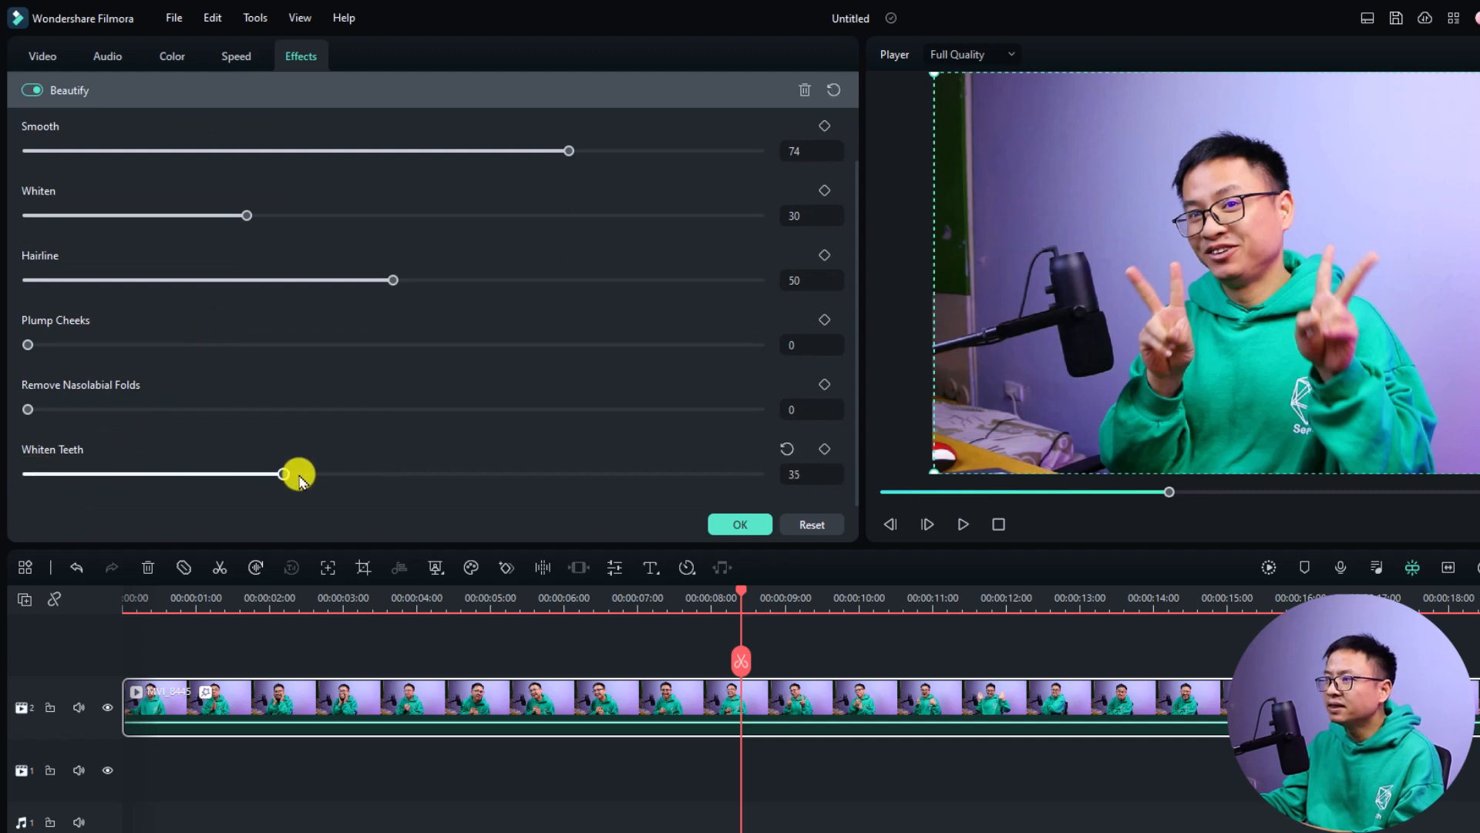
left_click_drag(284, 473, 321, 473)
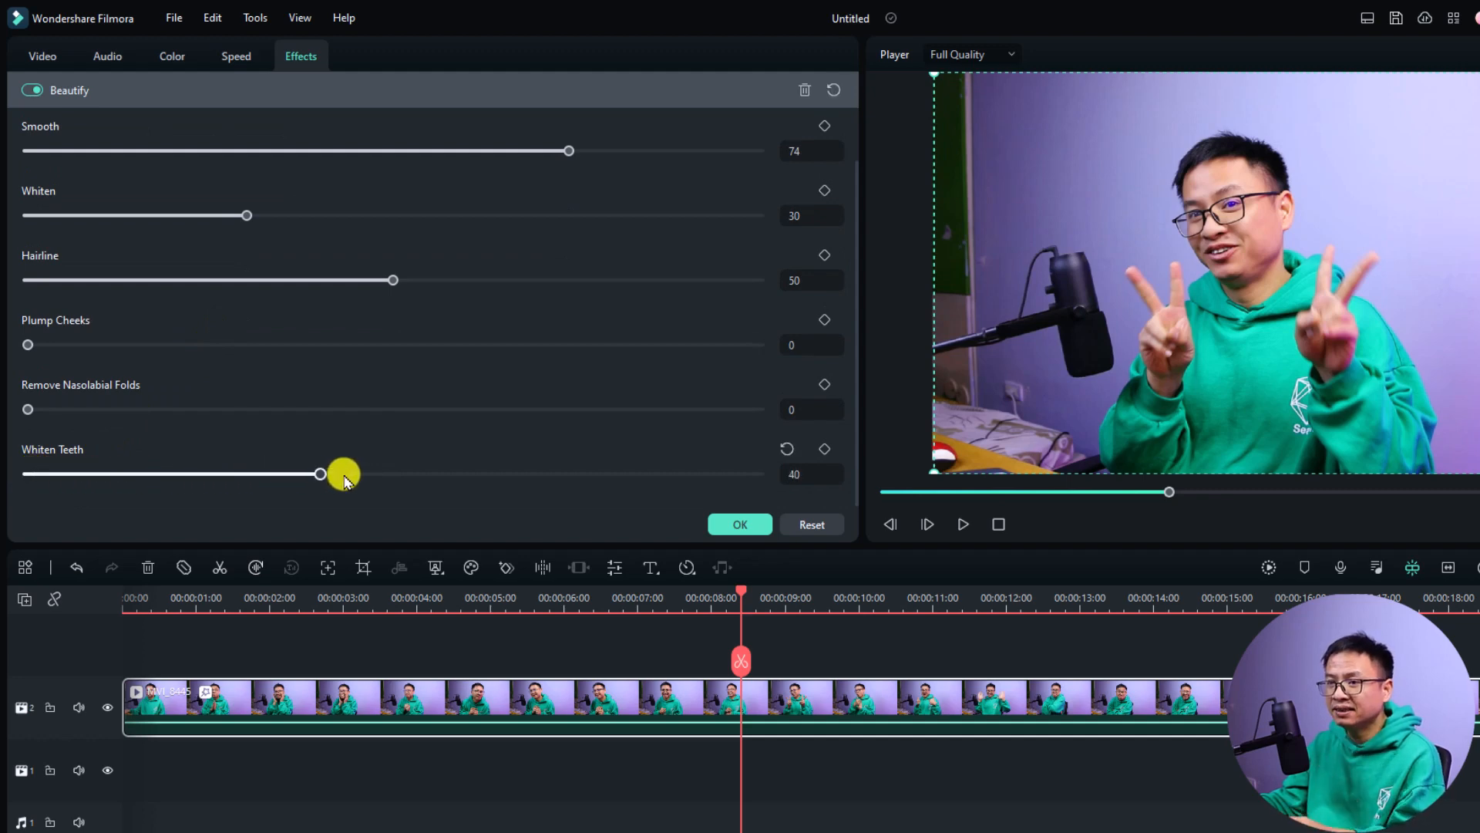
left_click_drag(320, 474, 393, 473)
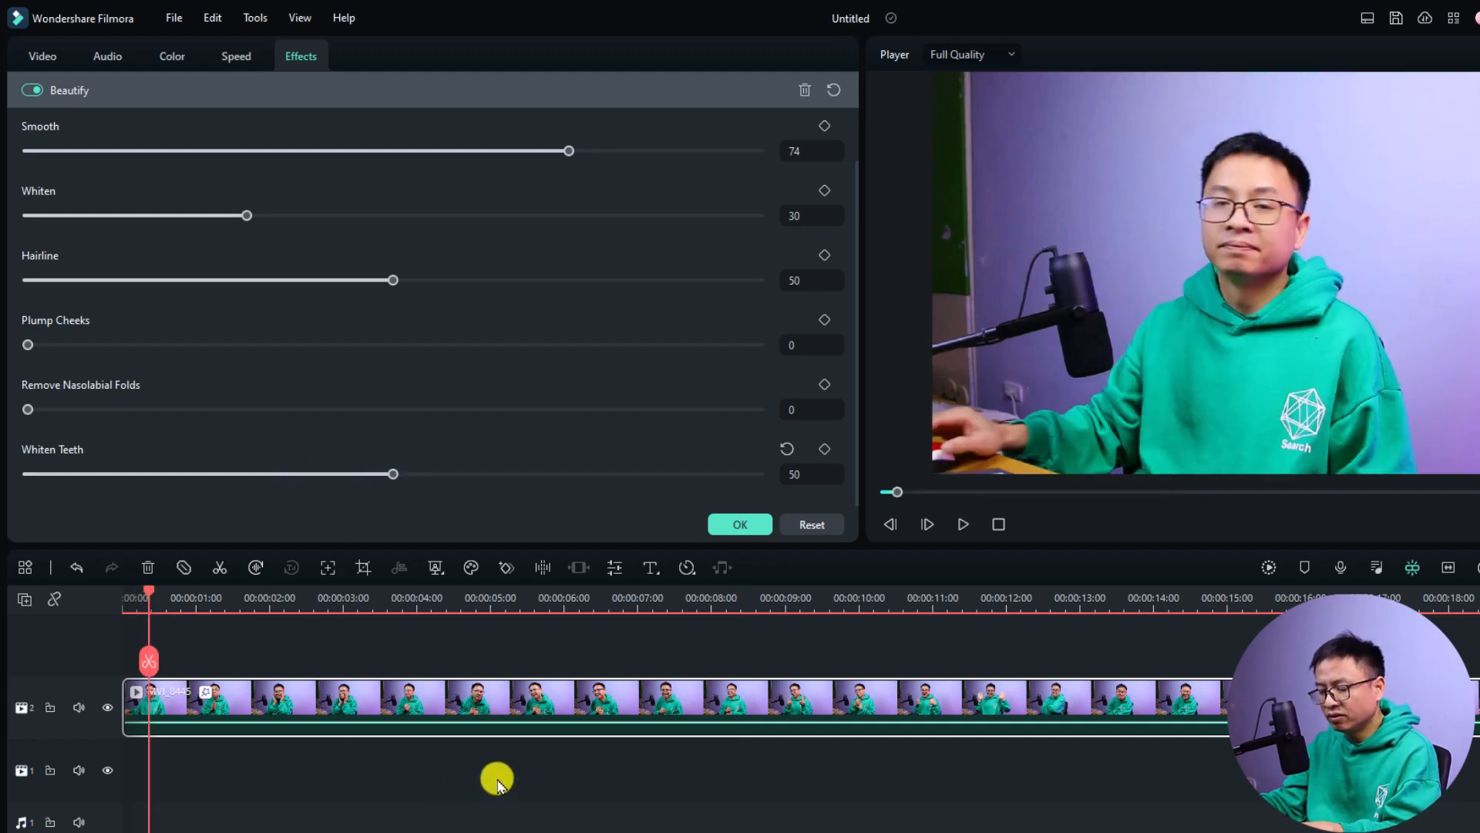
Lower Beautify's Smooth from 74 down to 50
left_click(713, 598)
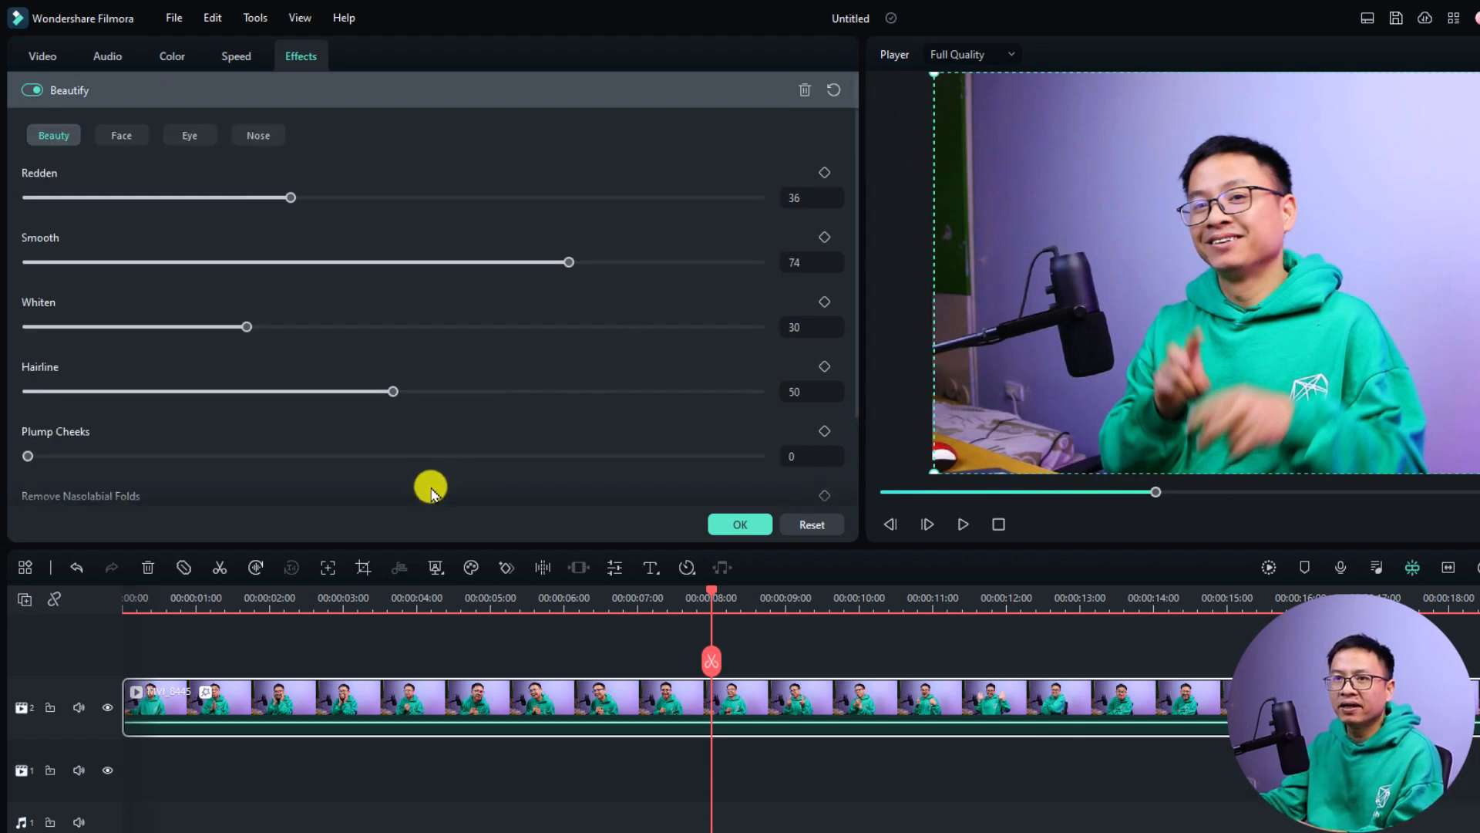
left_click_drag(569, 263, 500, 263)
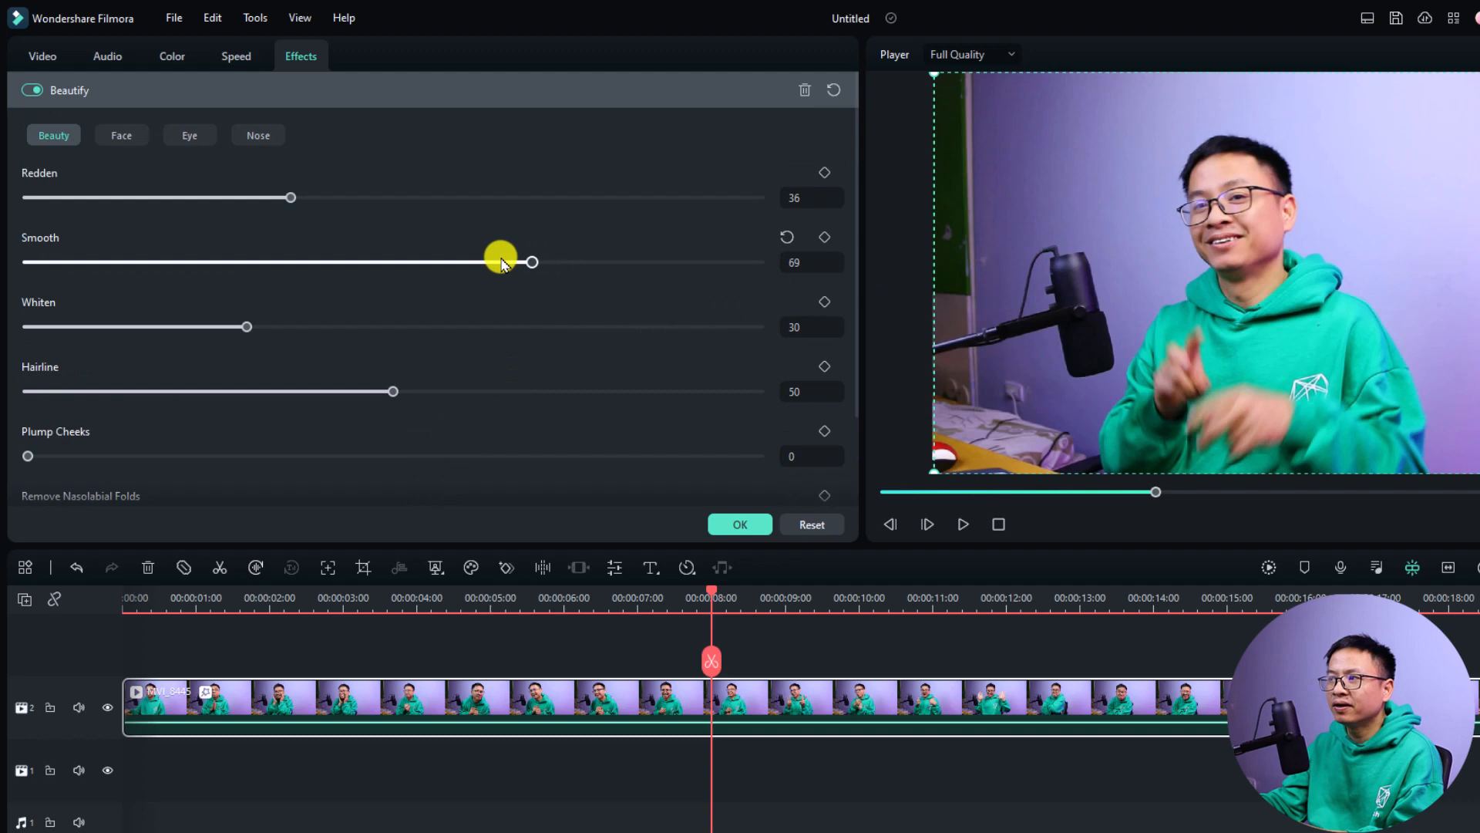
left_click_drag(500, 262, 393, 262)
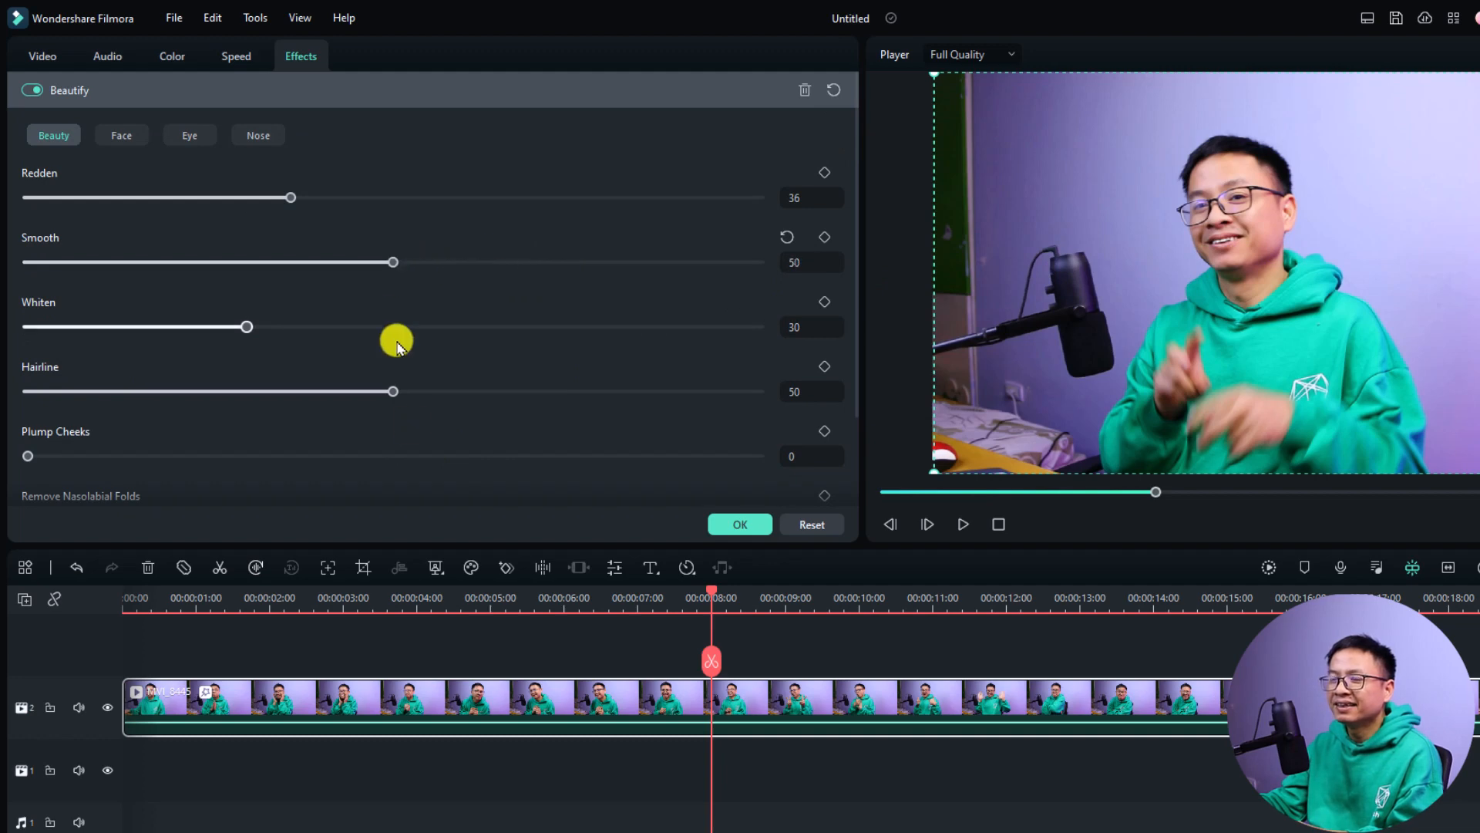
mouse_move(430, 567)
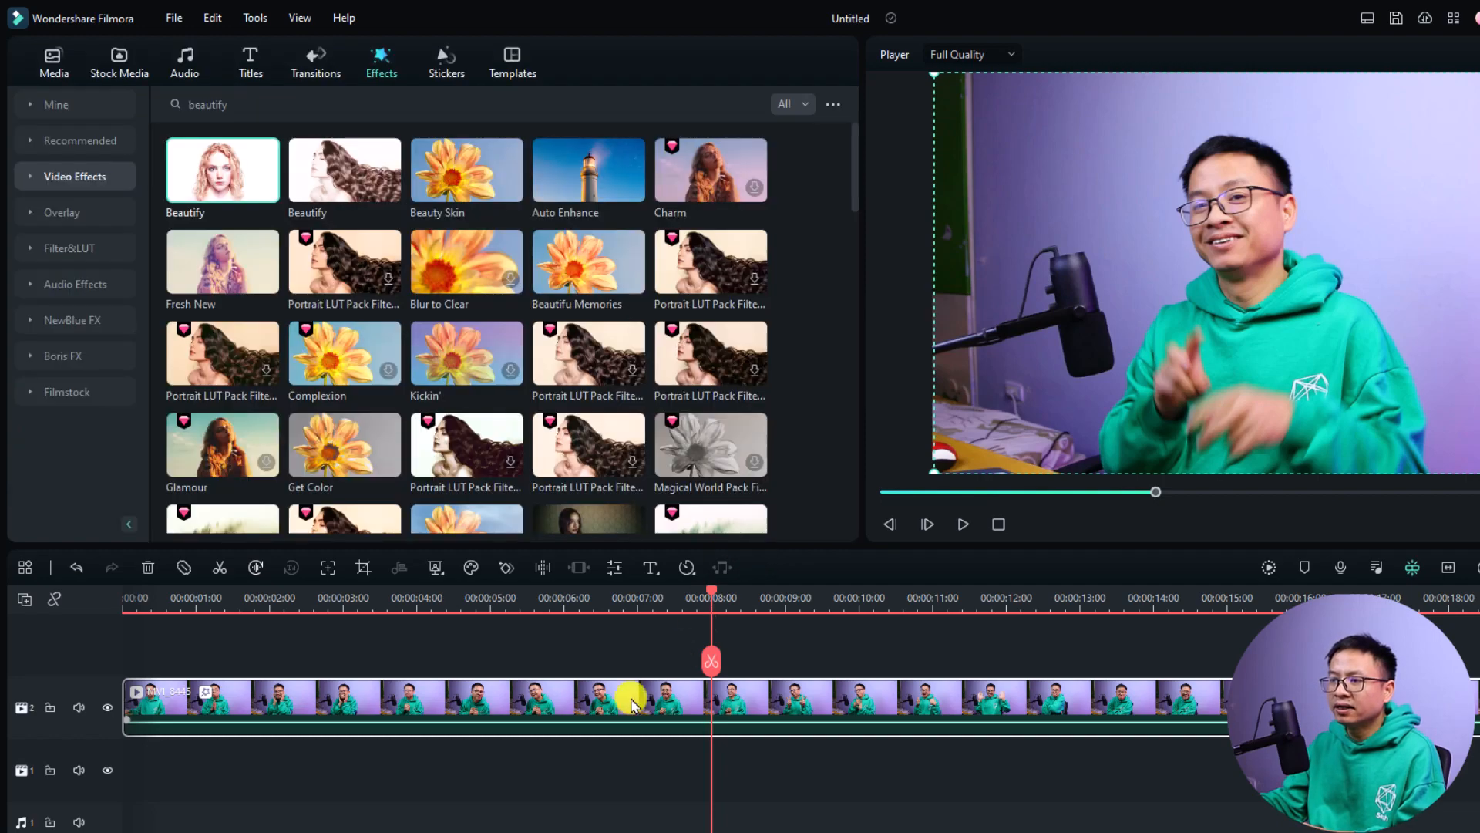
Place an Adjustment Layer preset from the media library on a new track above the talking-head clip
right_click(633, 698)
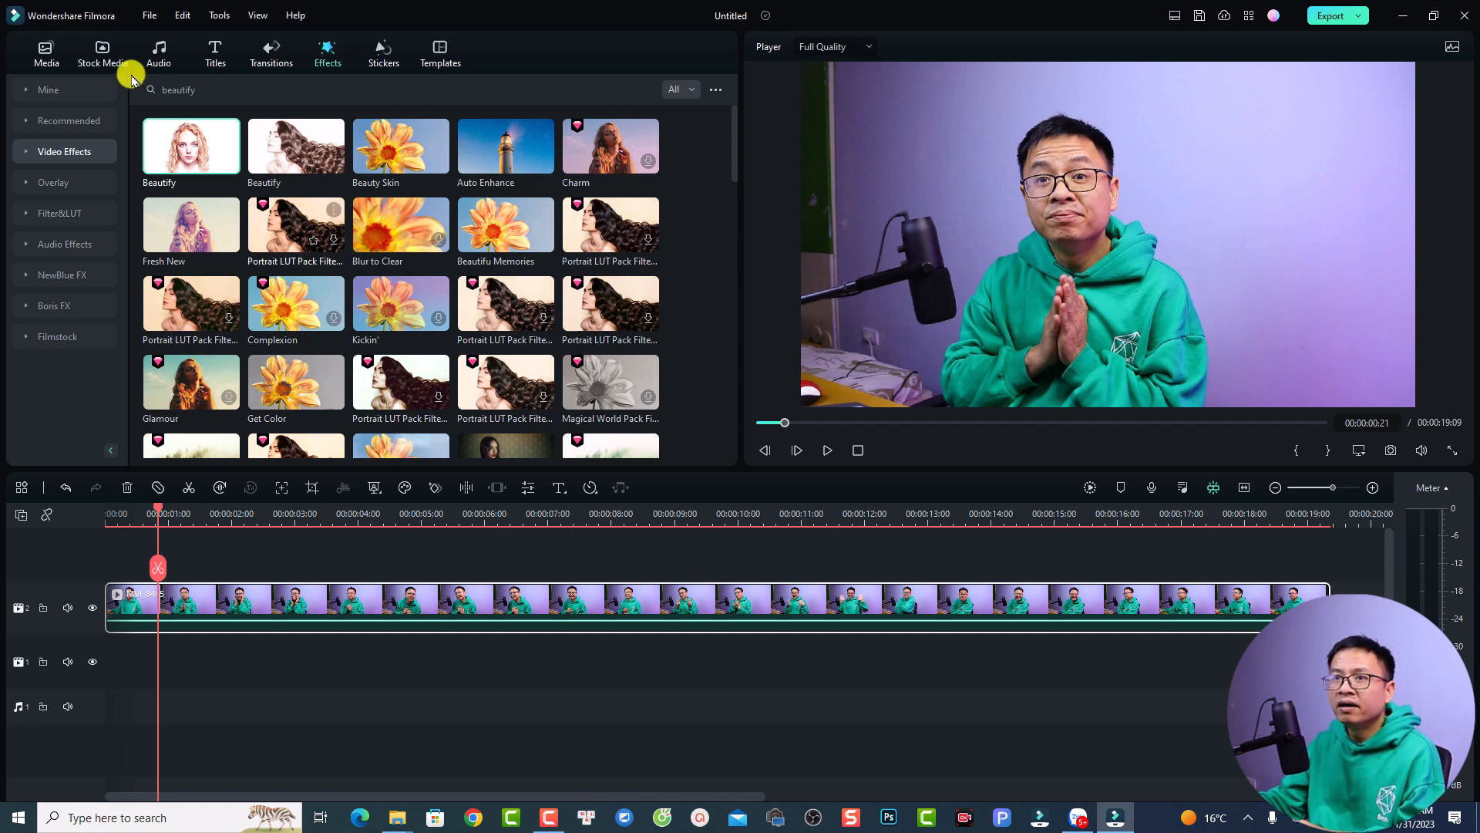
left_click(44, 52)
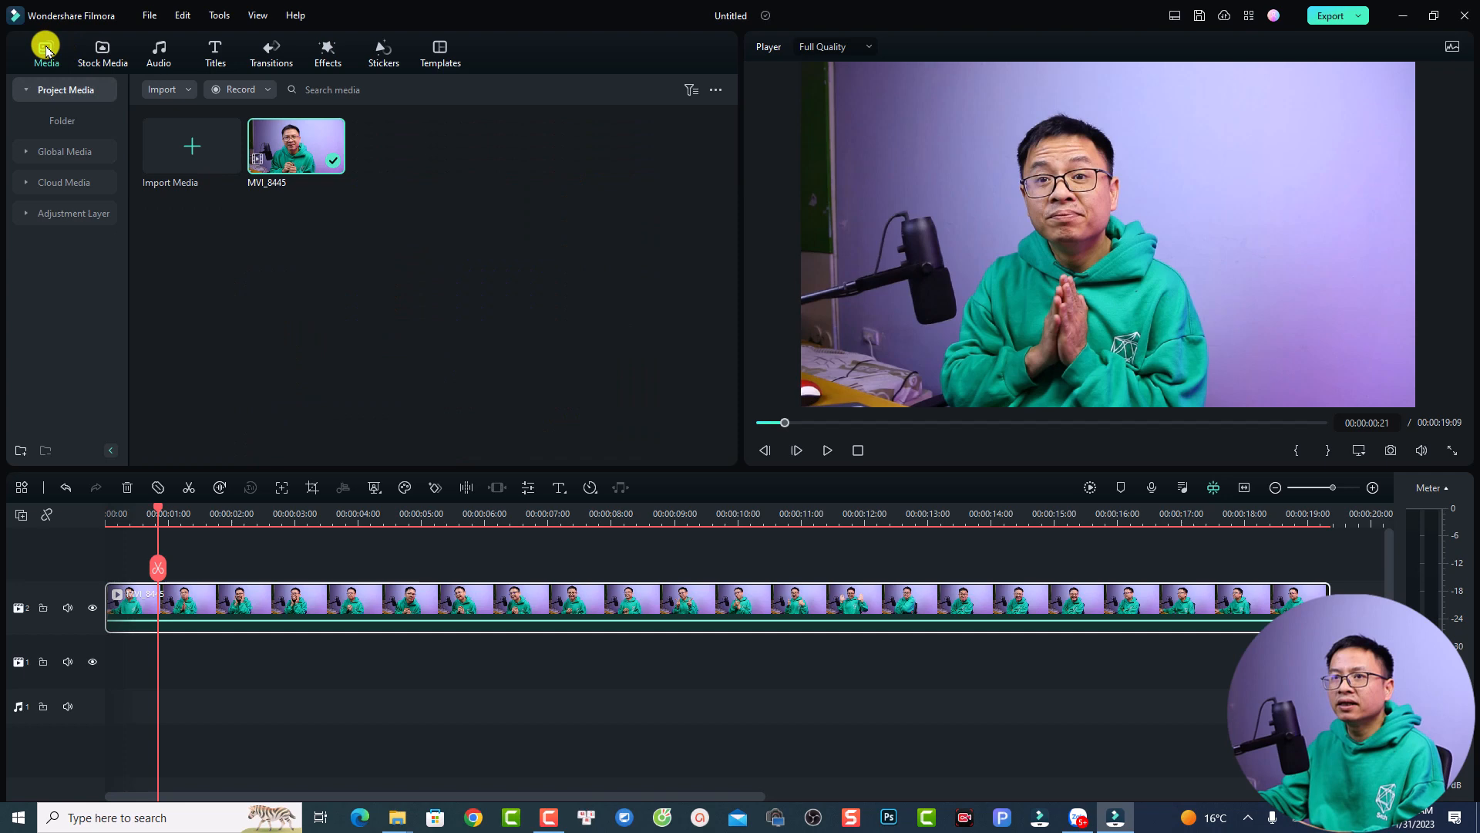
mouse_move(57, 213)
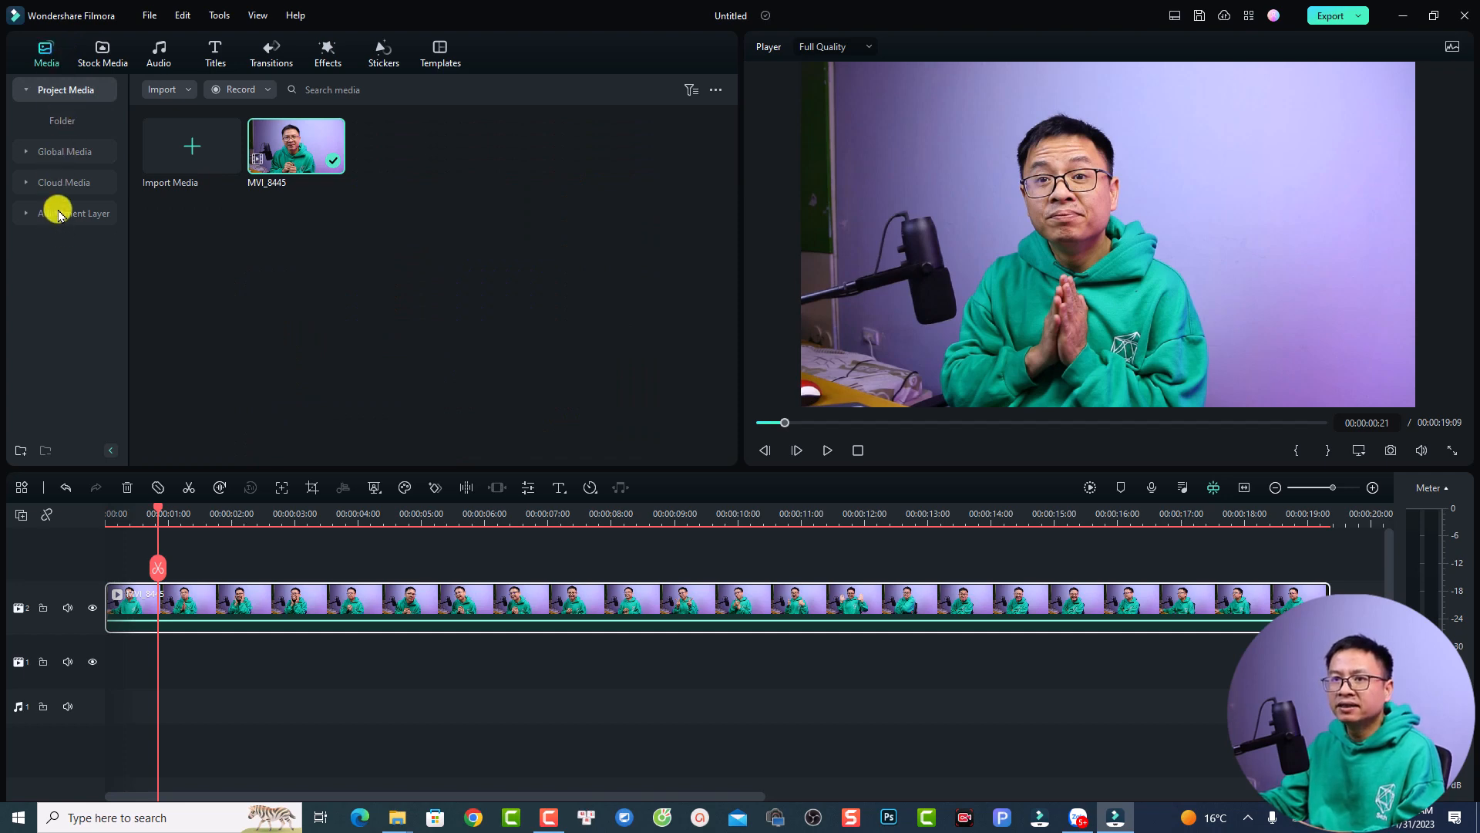
left_click(74, 213)
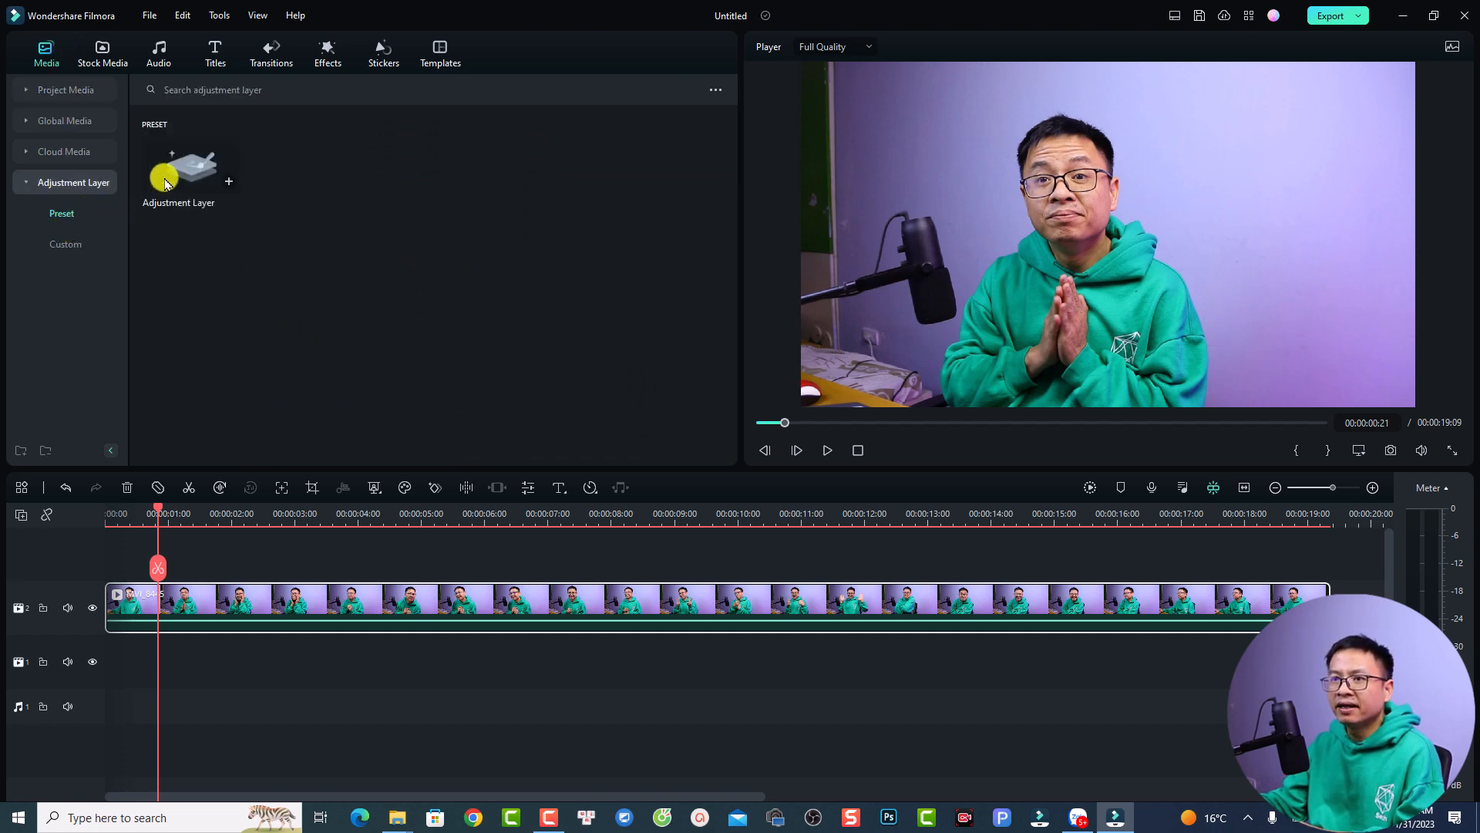
mouse_move(188, 170)
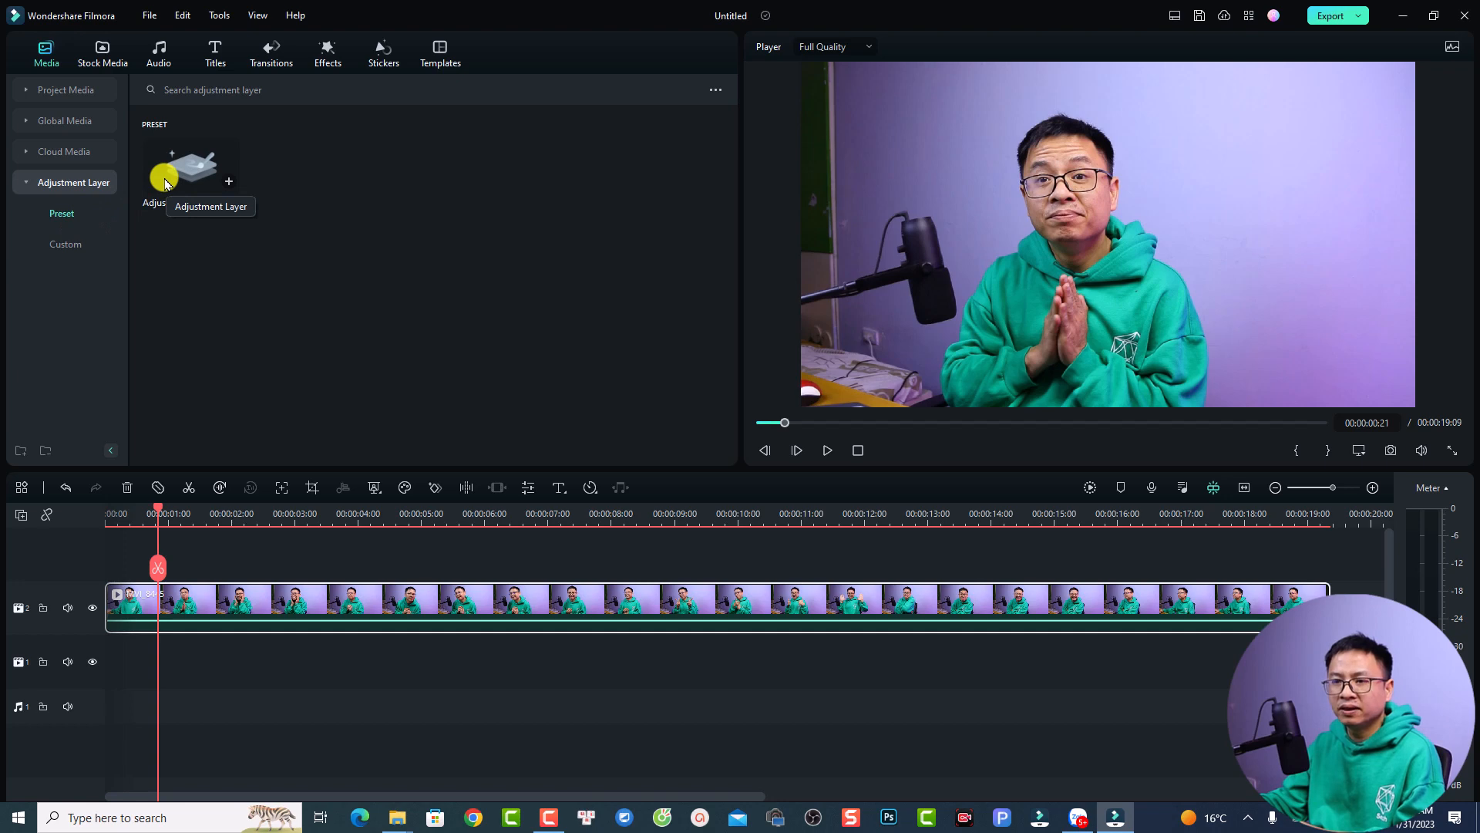
left_click_drag(190, 167, 264, 597)
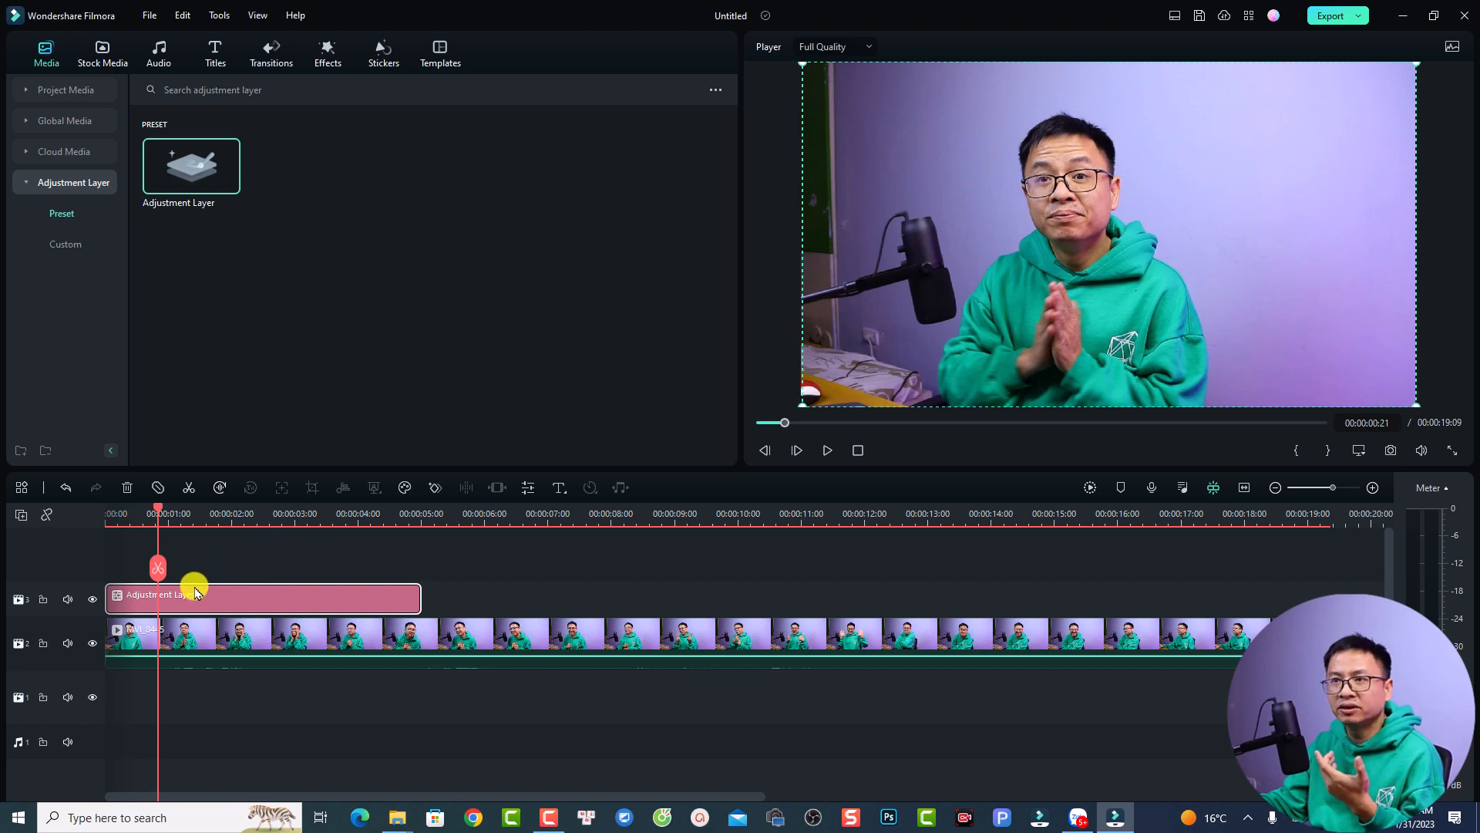
Add Beautify to the adjustment layer and show its settings (Redden 36, Smooth 74, Whiten 30)
left_click(327, 52)
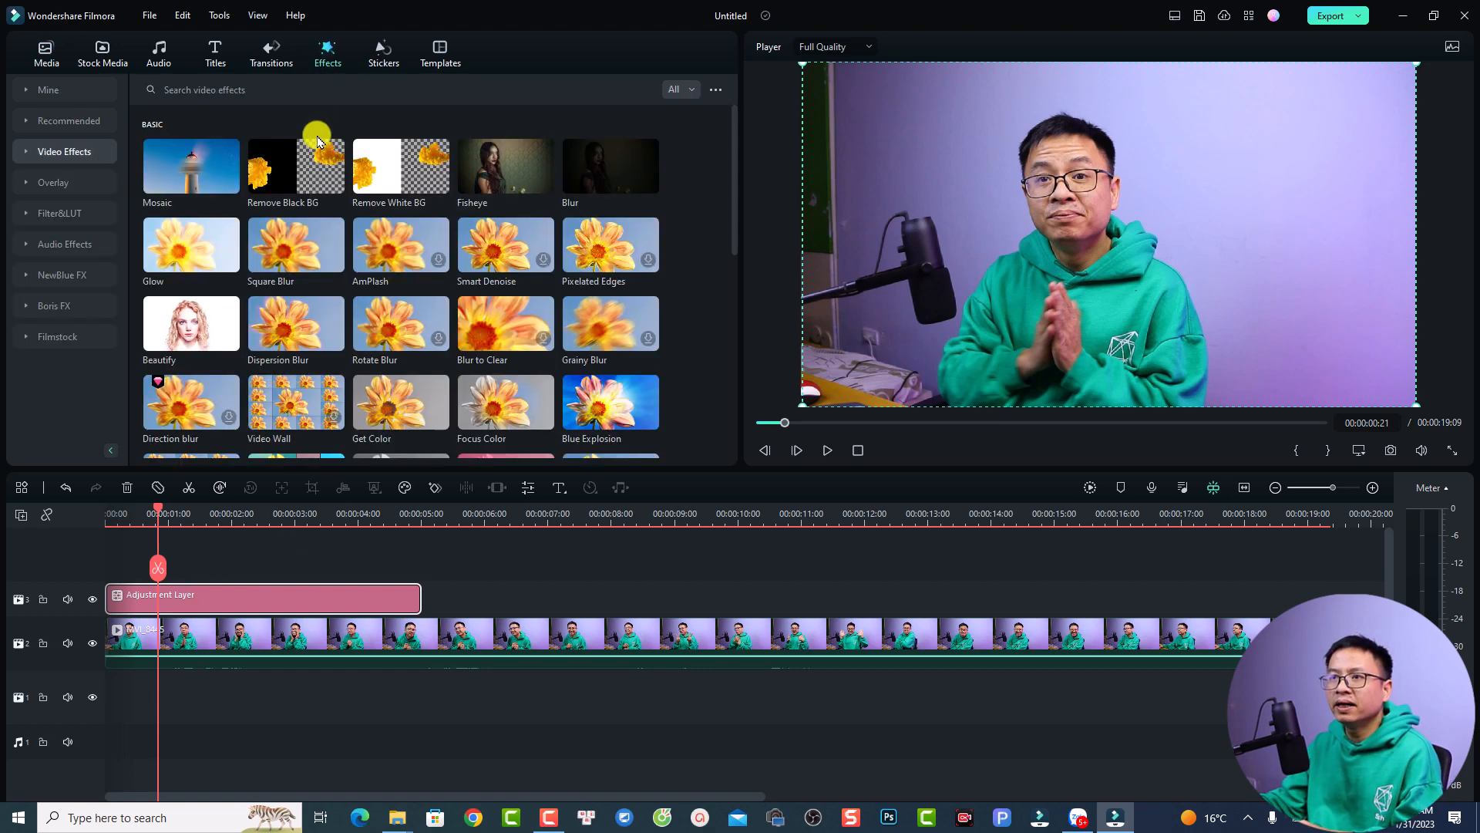
mouse_move(152, 338)
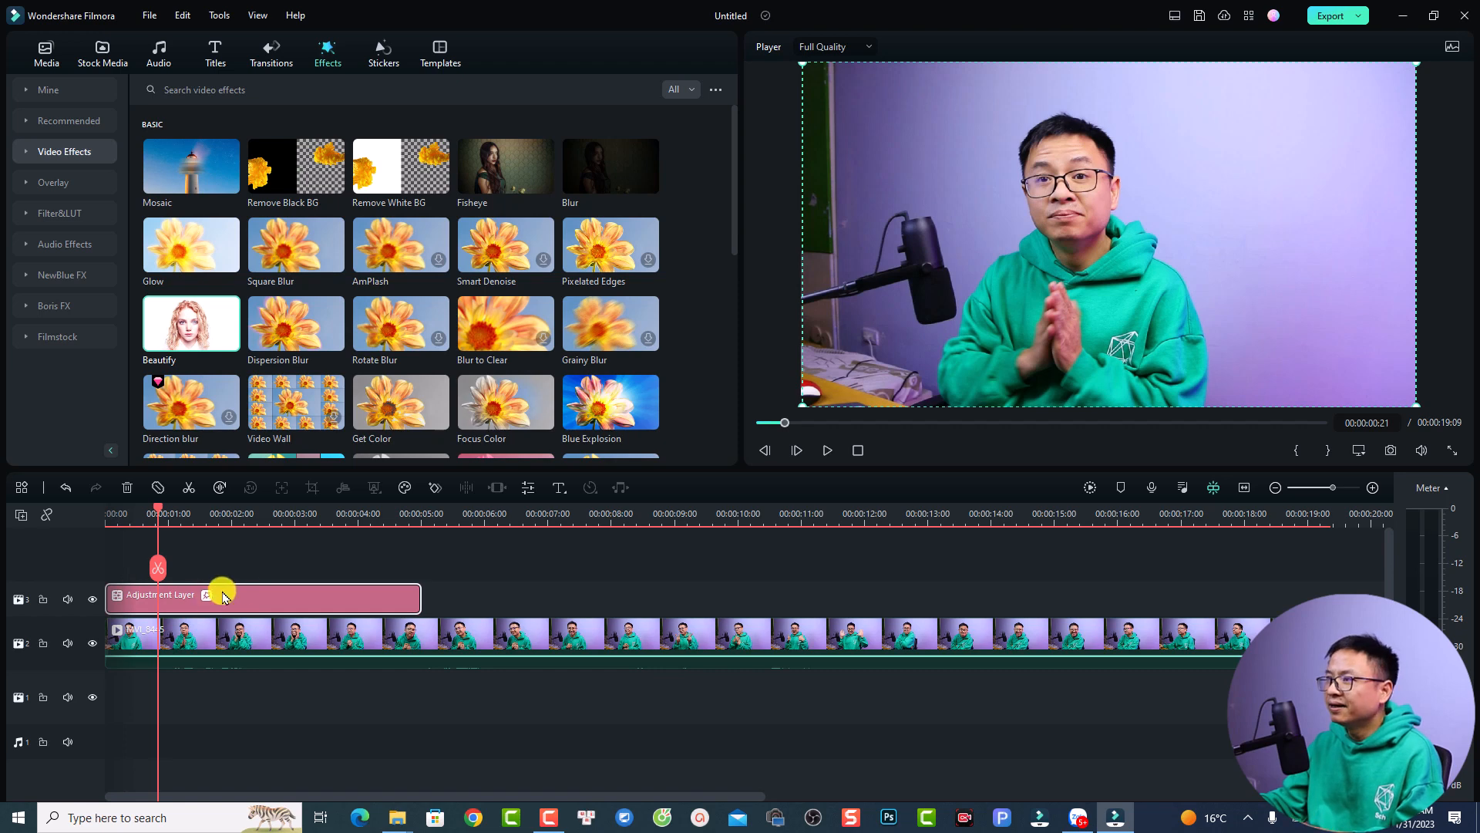
left_click(826, 450)
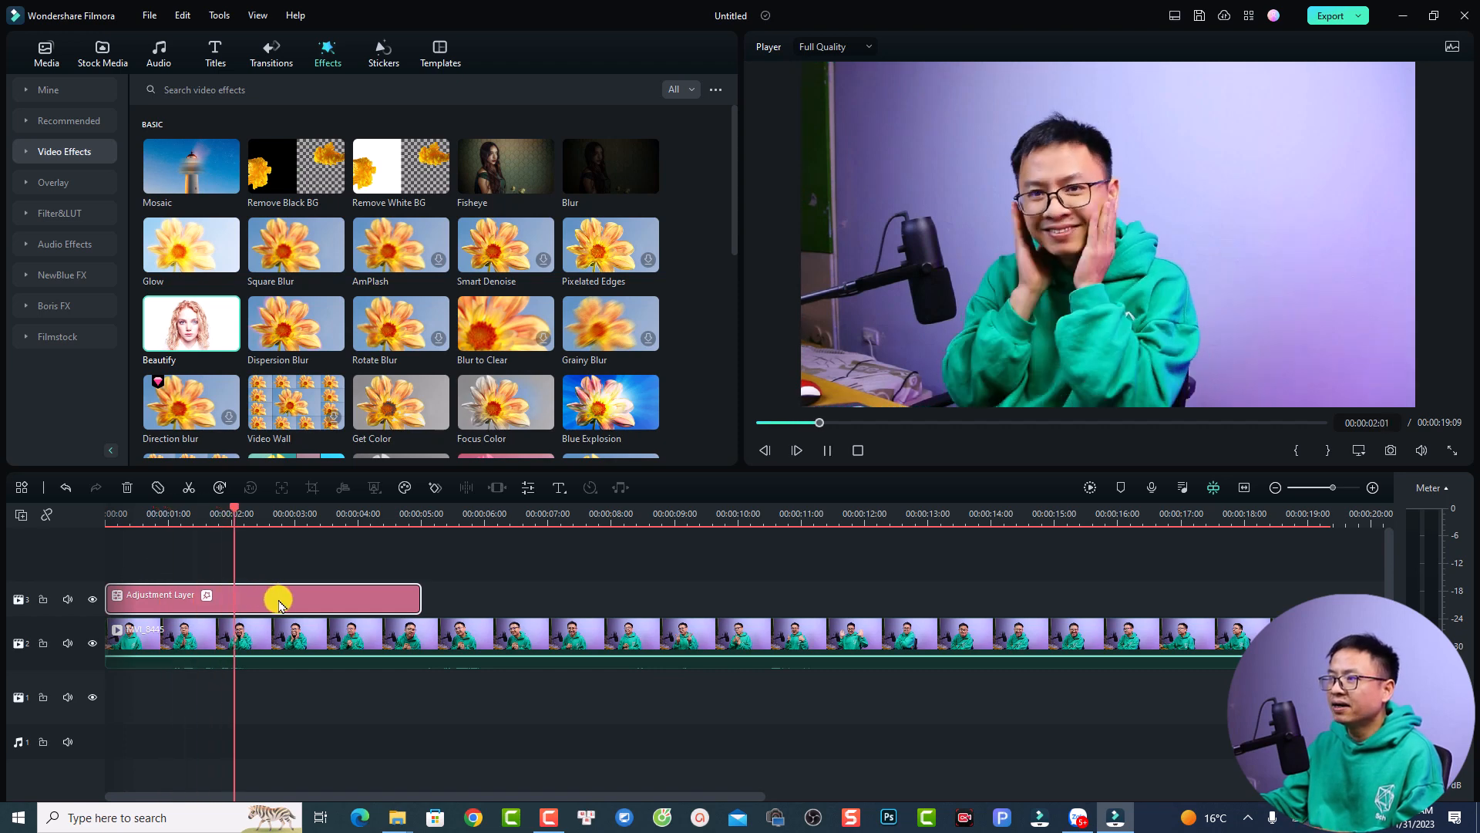
double_click(263, 599)
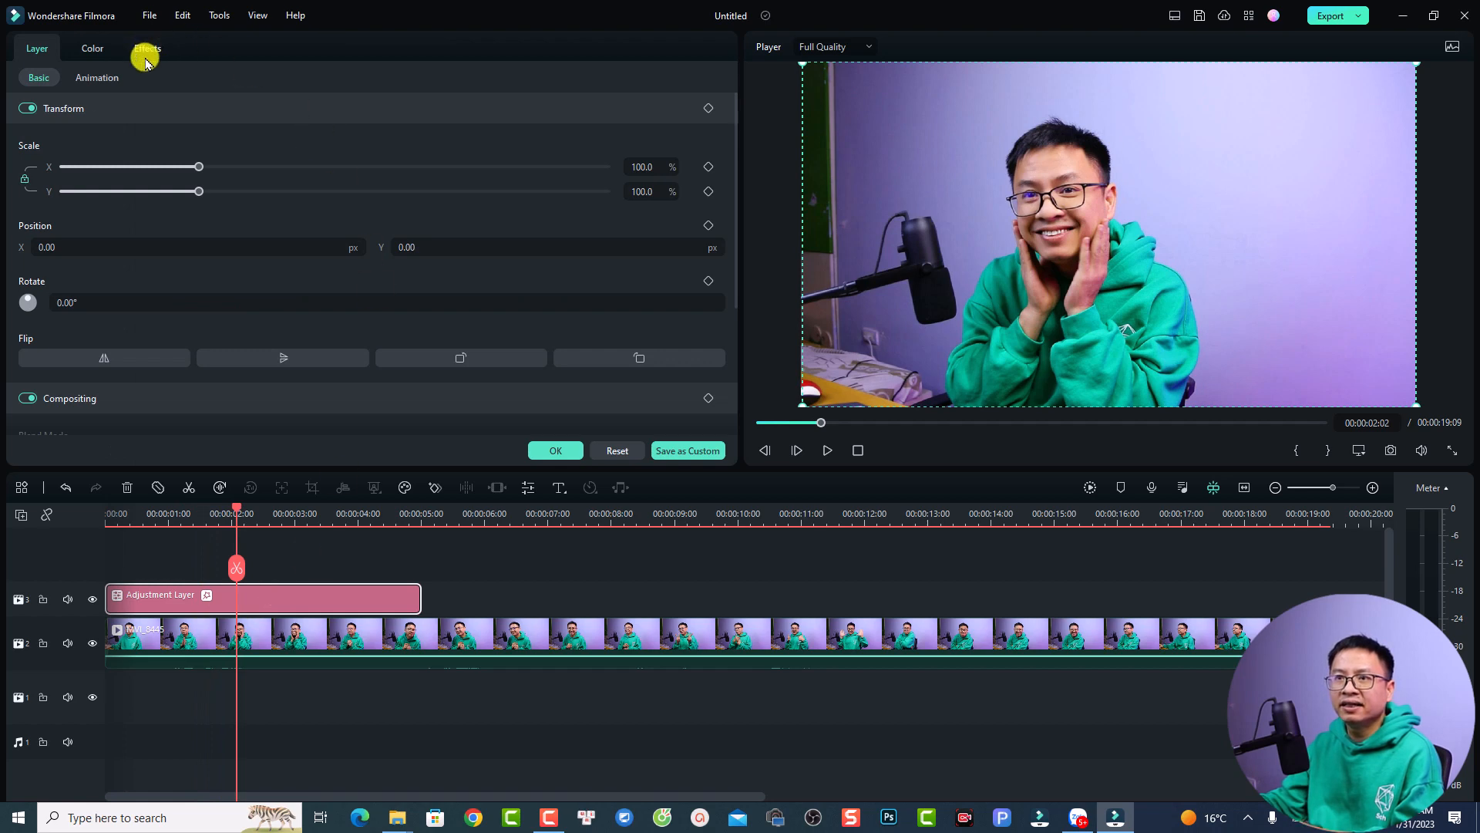
left_click(148, 47)
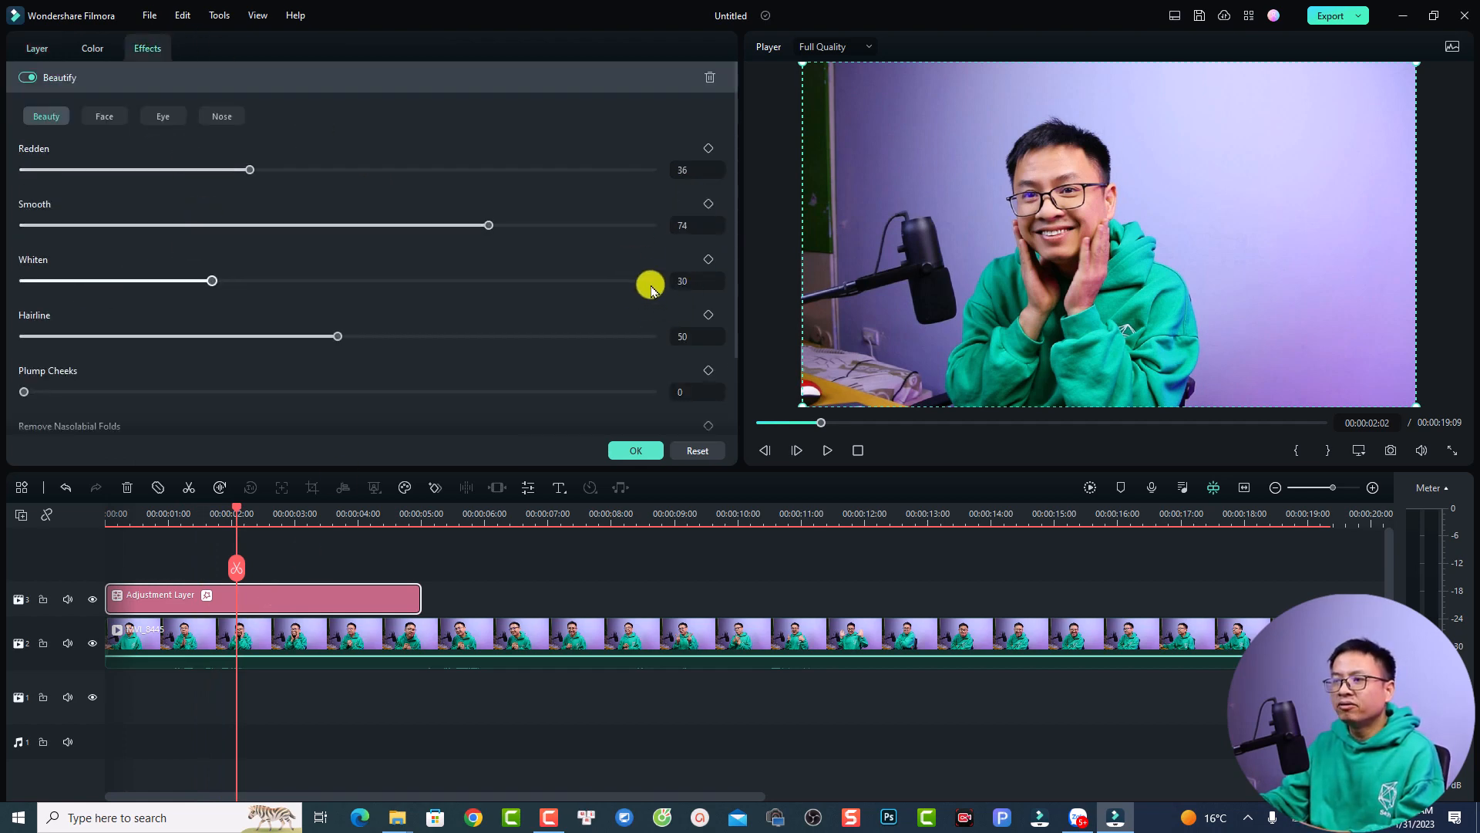